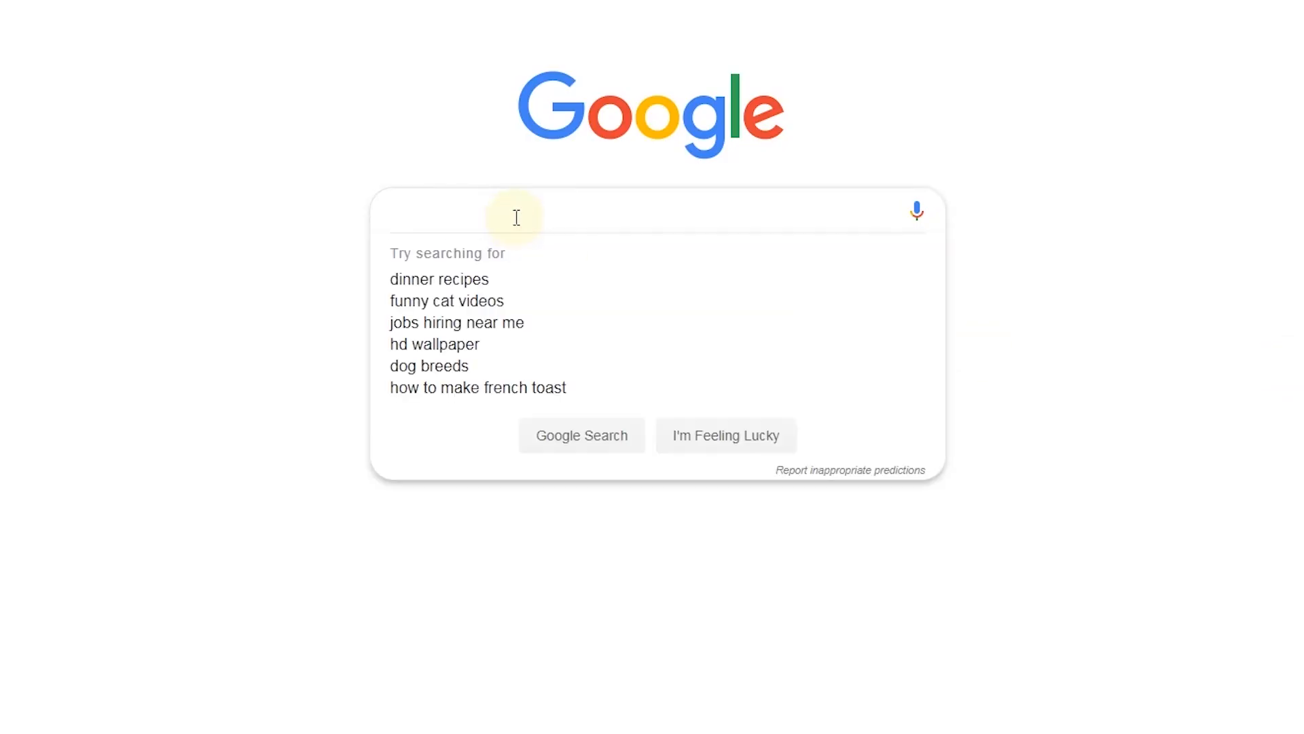
- Search Google for AOMEI Backupper and download the freeware from its official site
text(AOMEI Backupp)
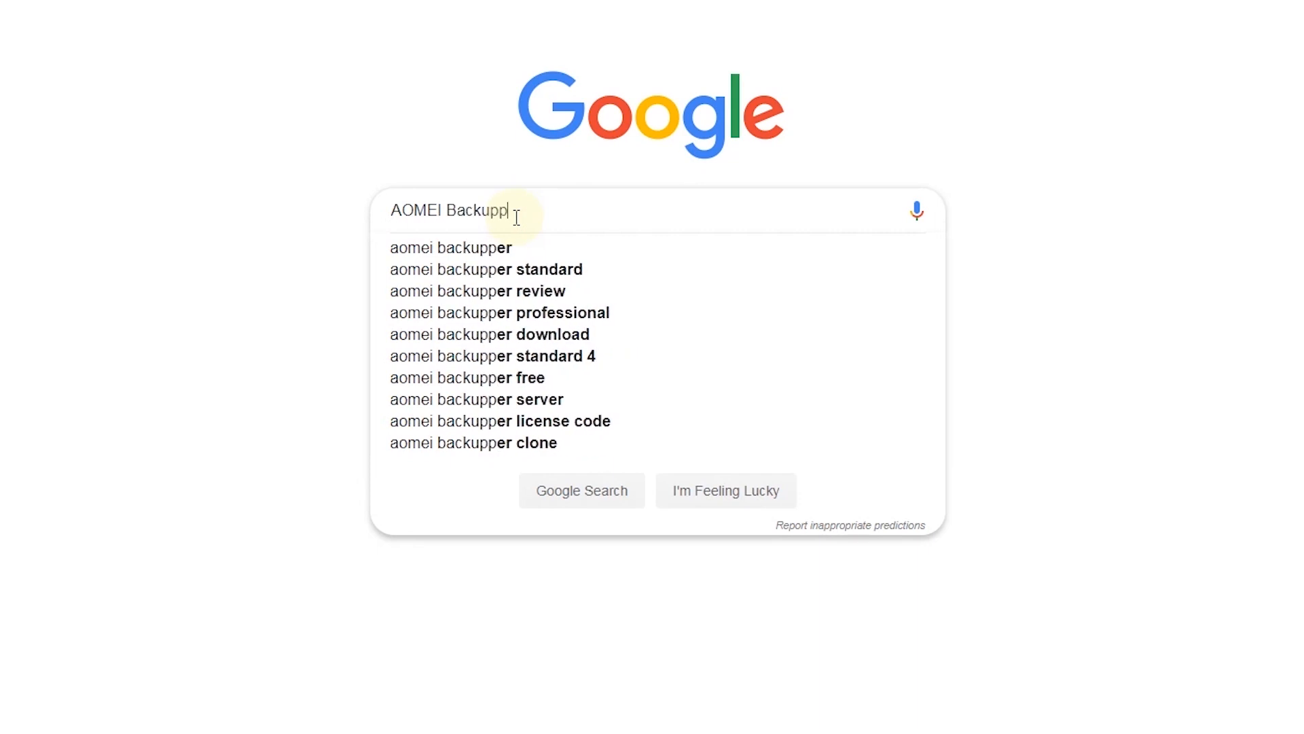
key(Enter)
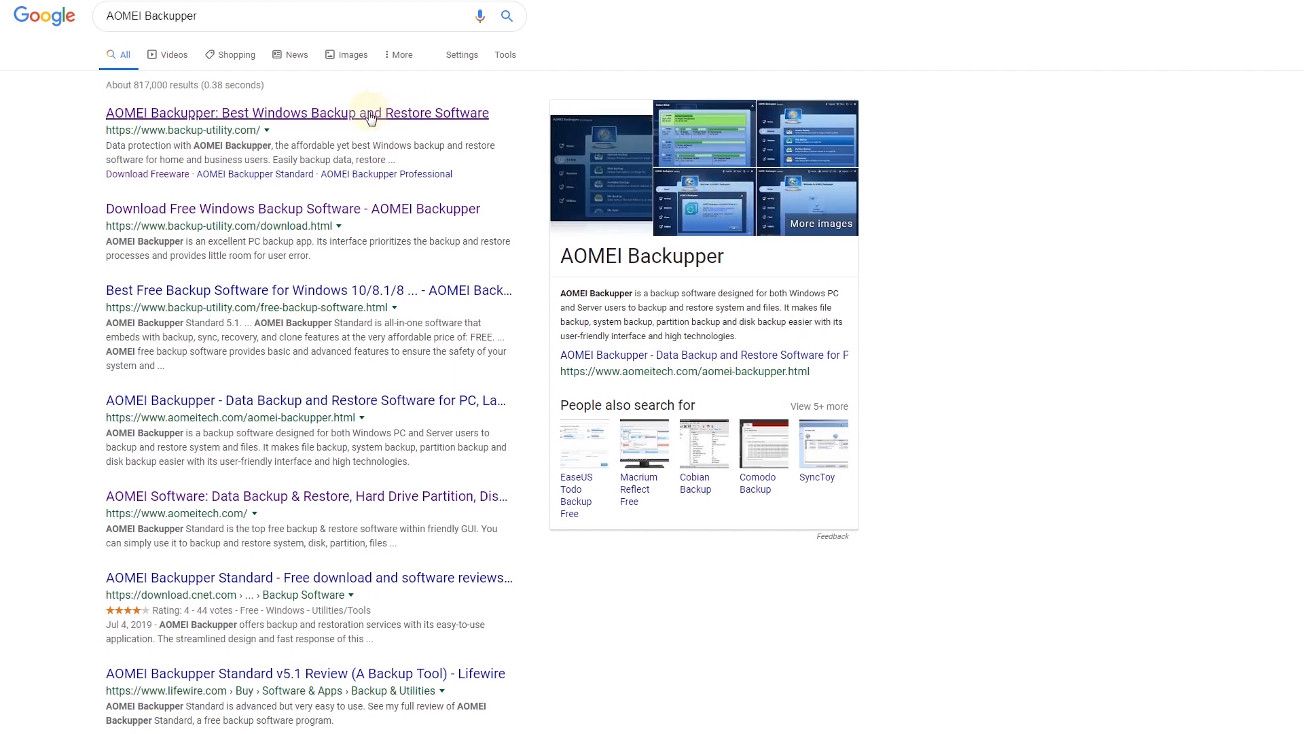
click(297, 112)
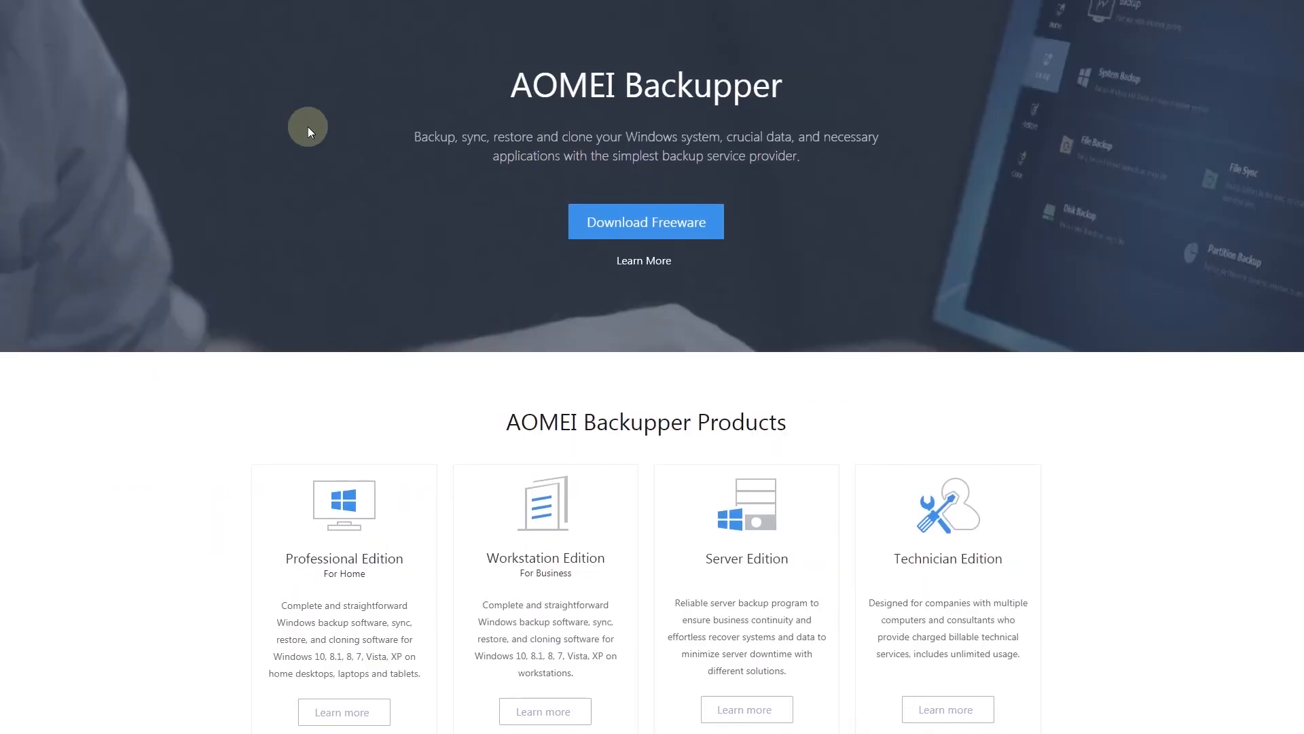
click(646, 221)
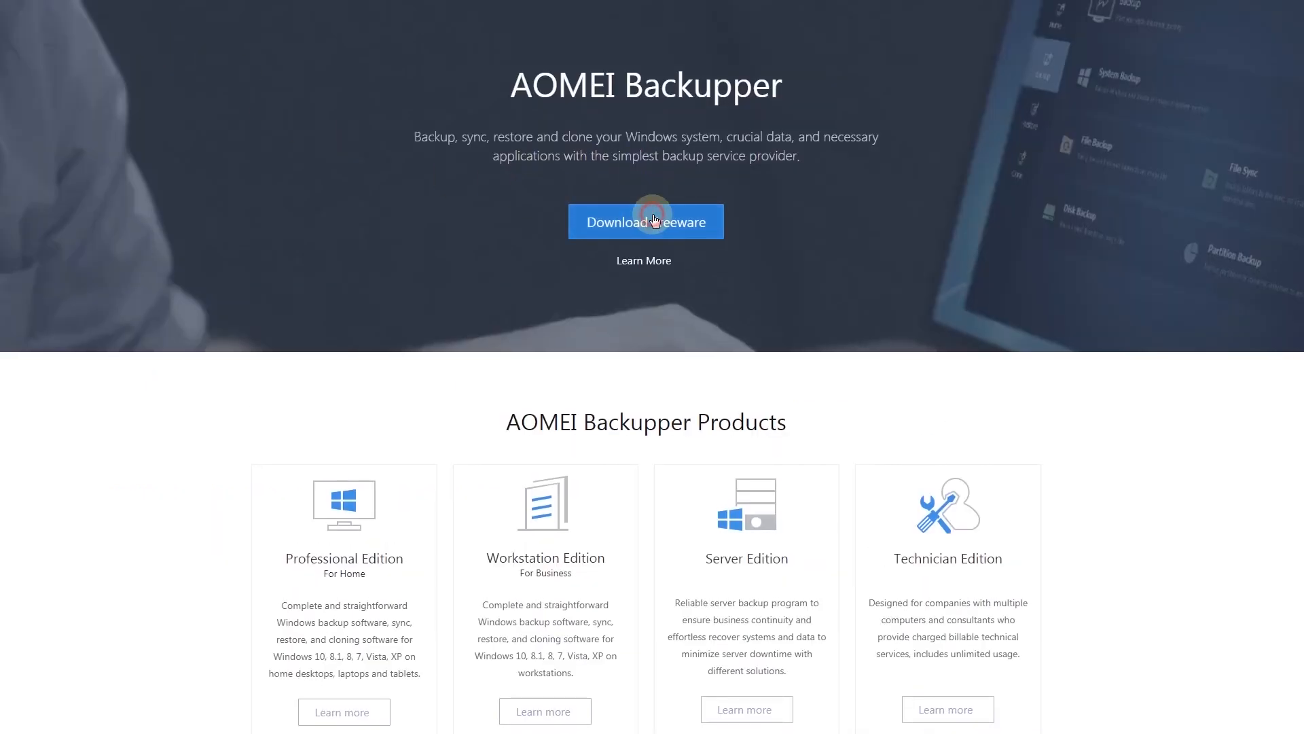
- Install AOMEI Backupper Standard in English, approving the UAC prompt, then launch the program
click(645, 221)
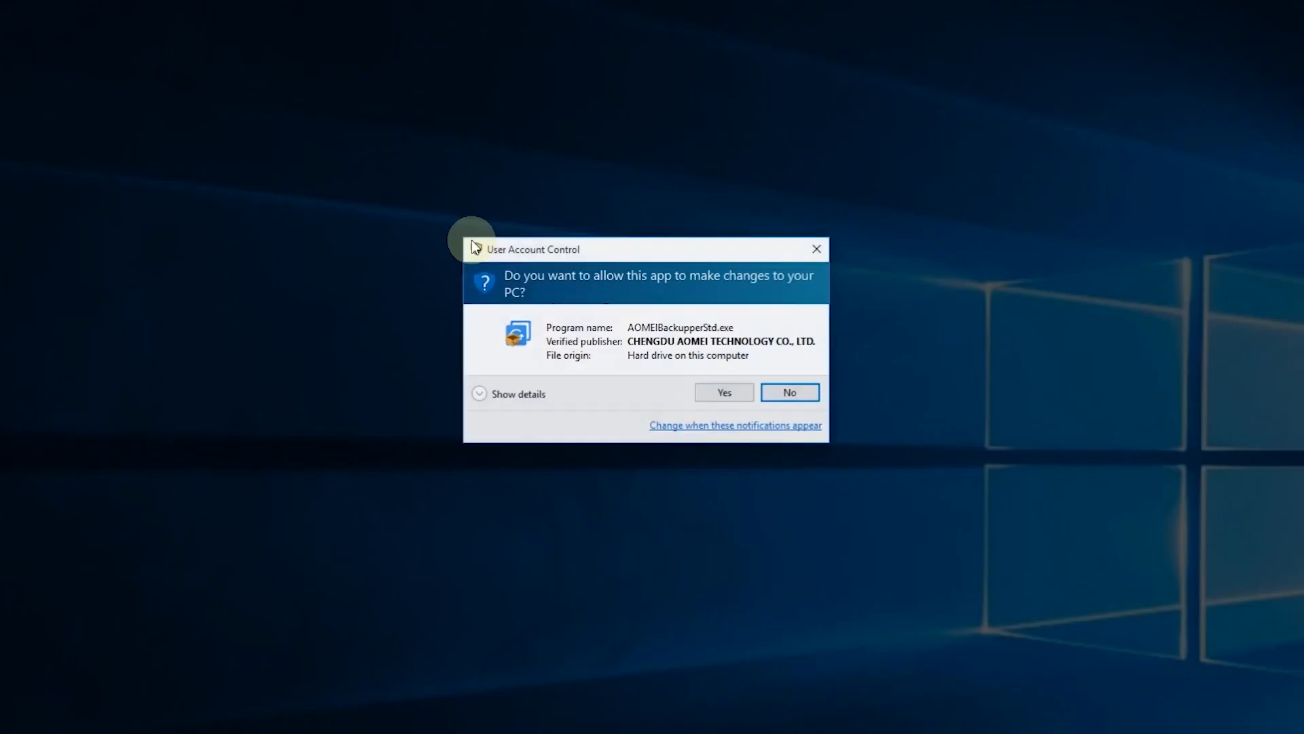
click(723, 392)
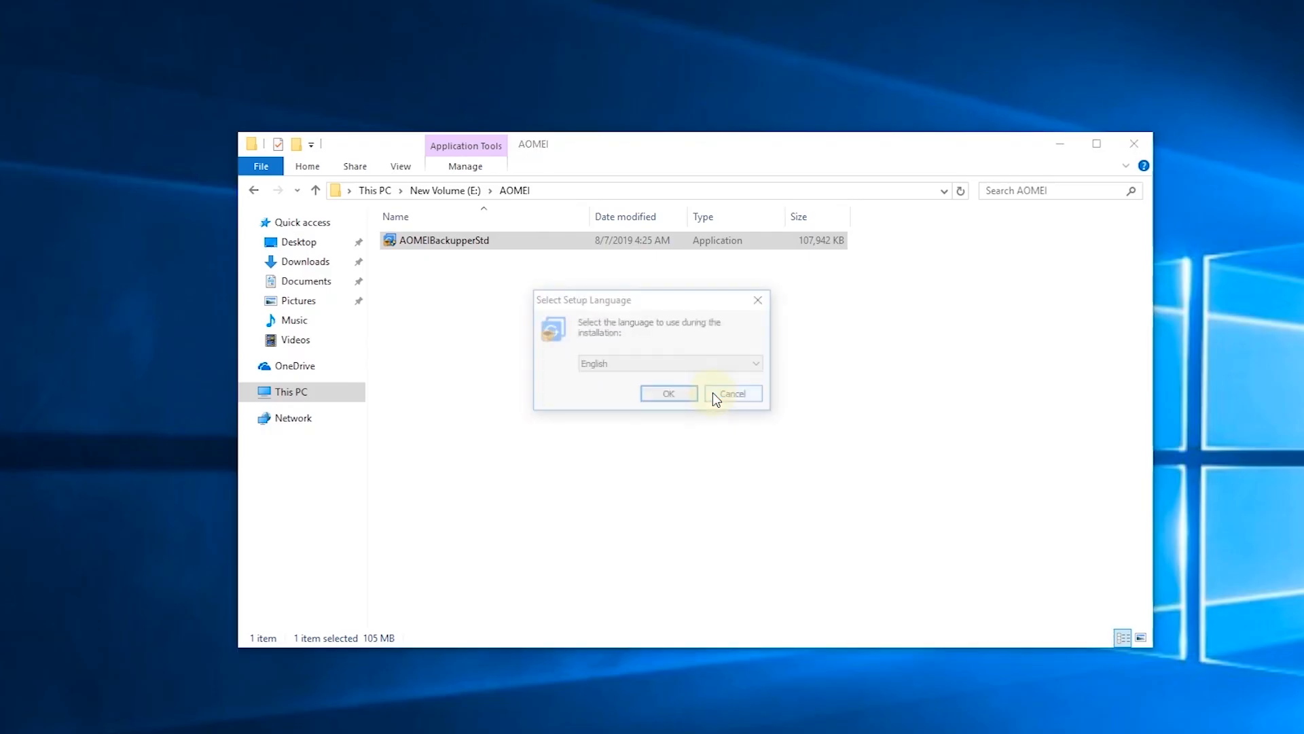
click(668, 393)
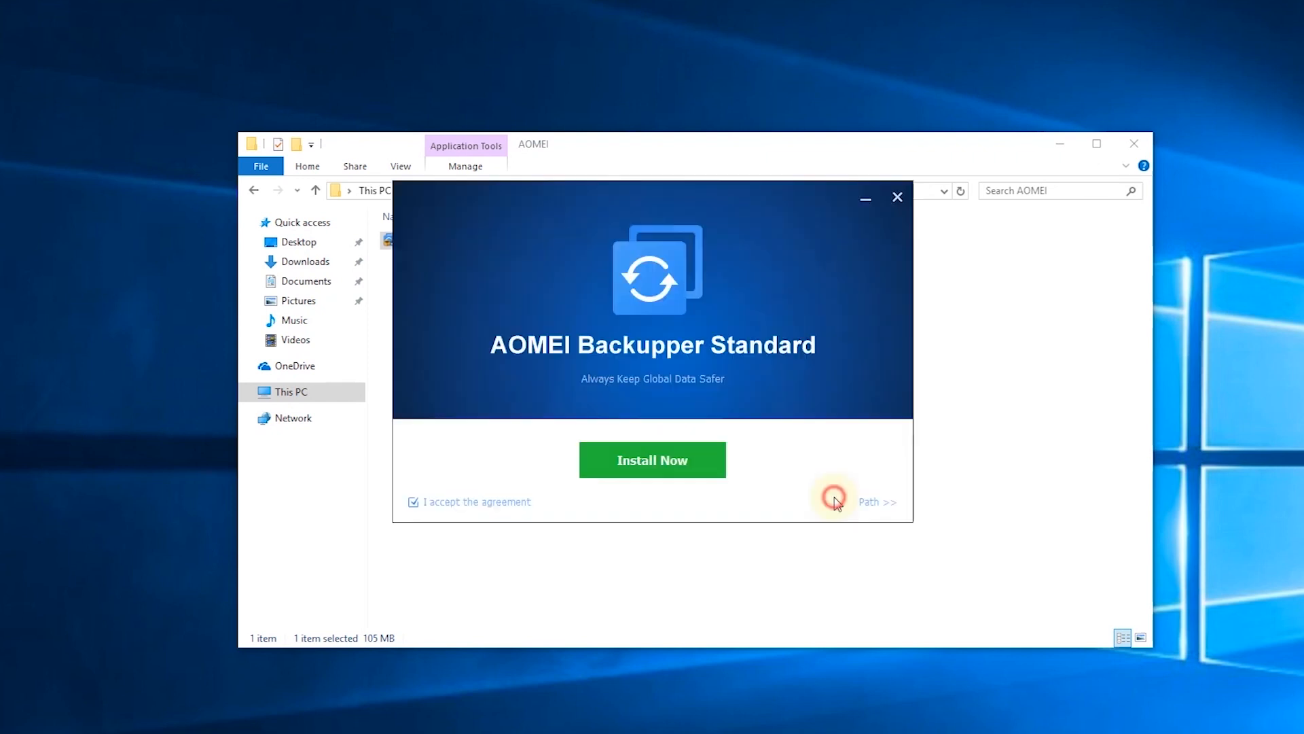
click(653, 460)
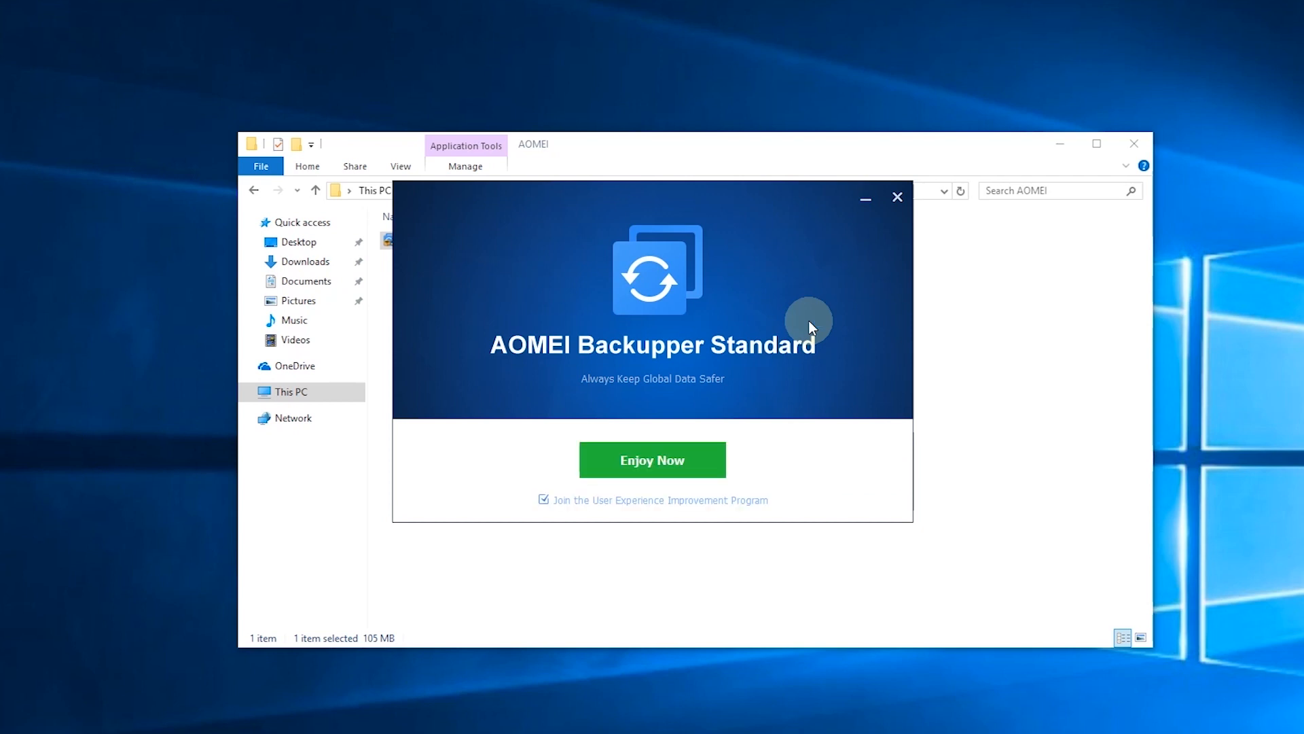
click(653, 459)
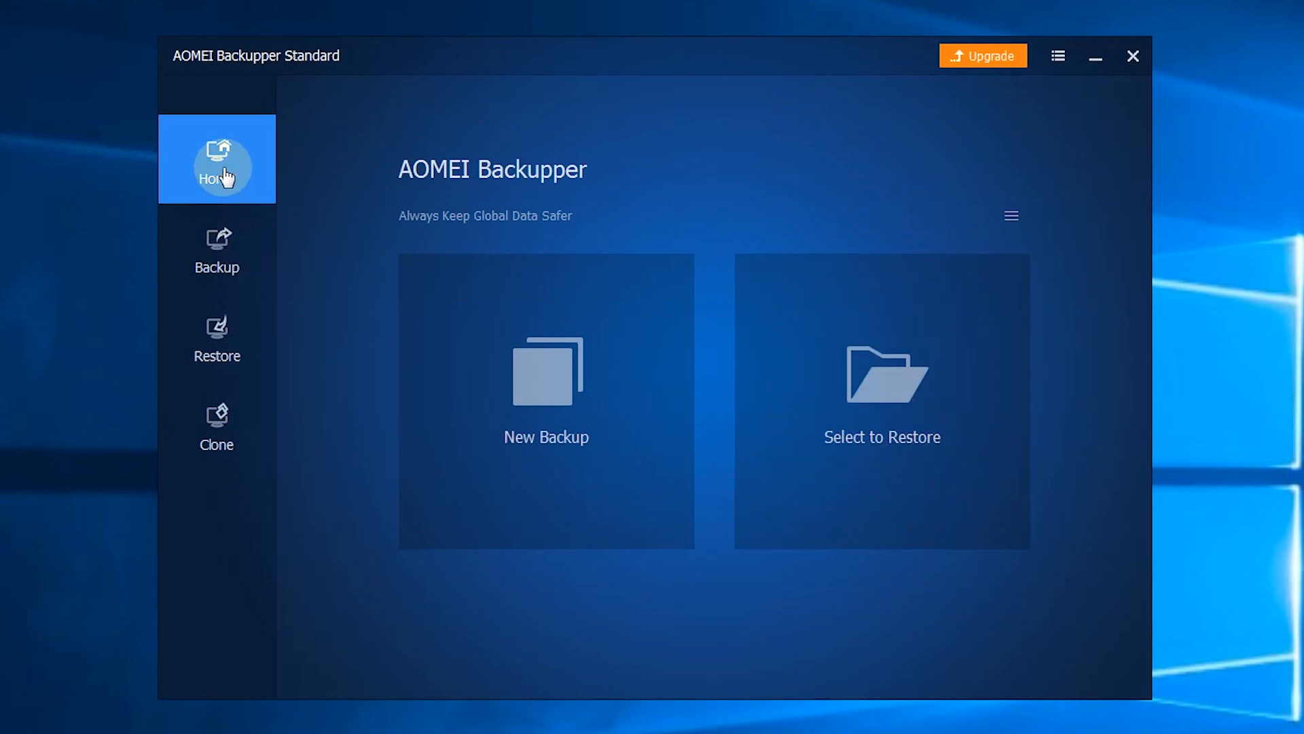
mouse_move(258, 189)
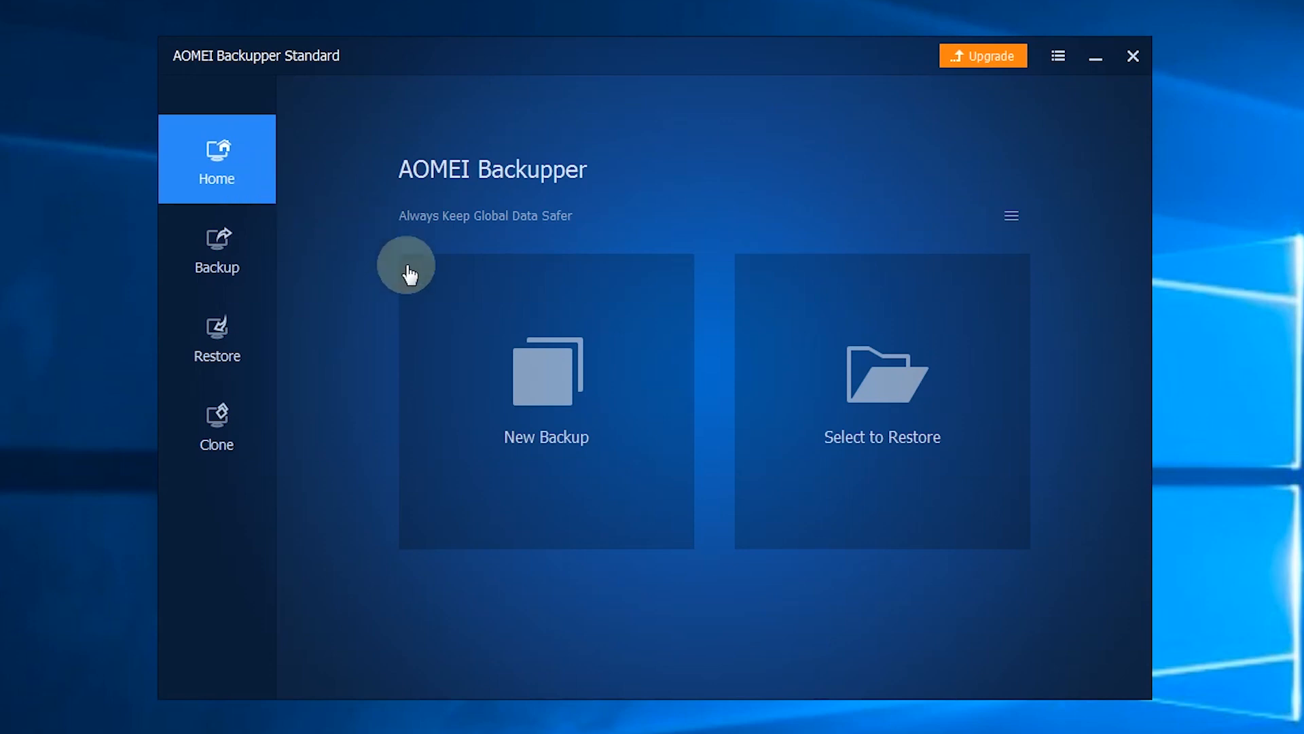
mouse_move(557, 400)
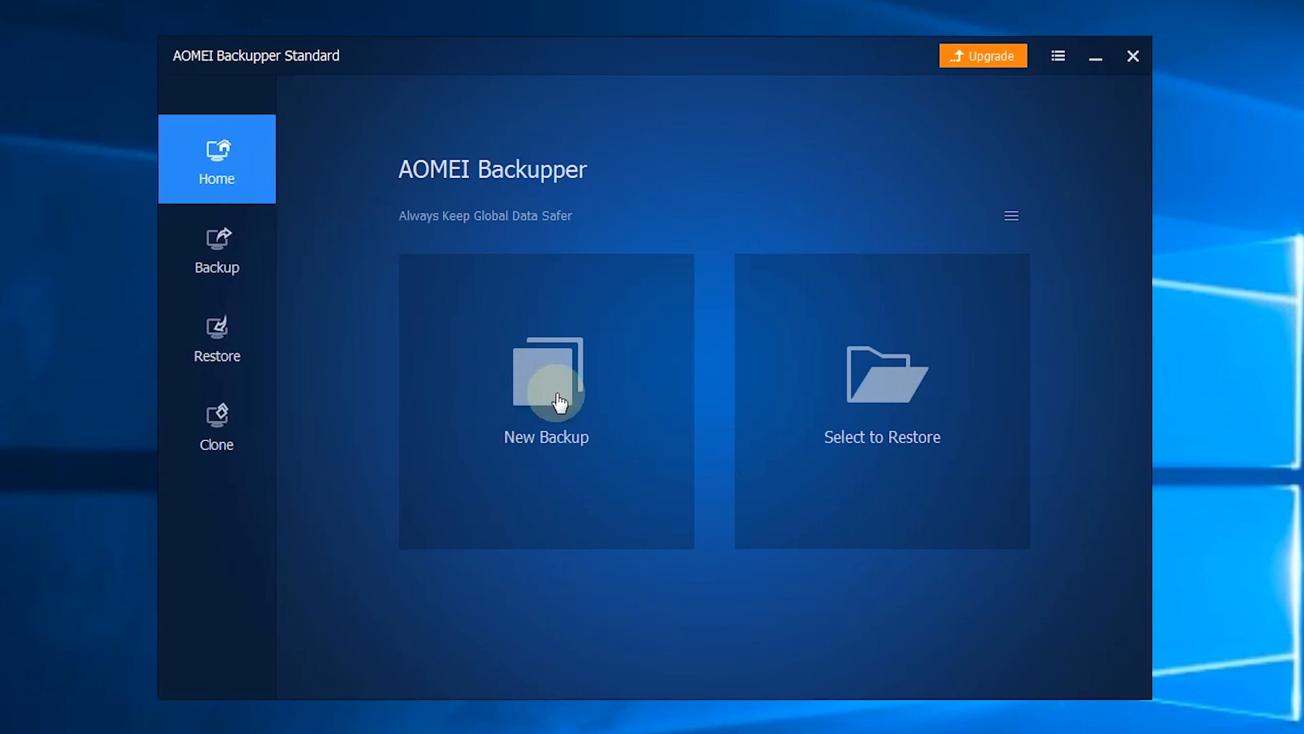
mouse_move(883, 455)
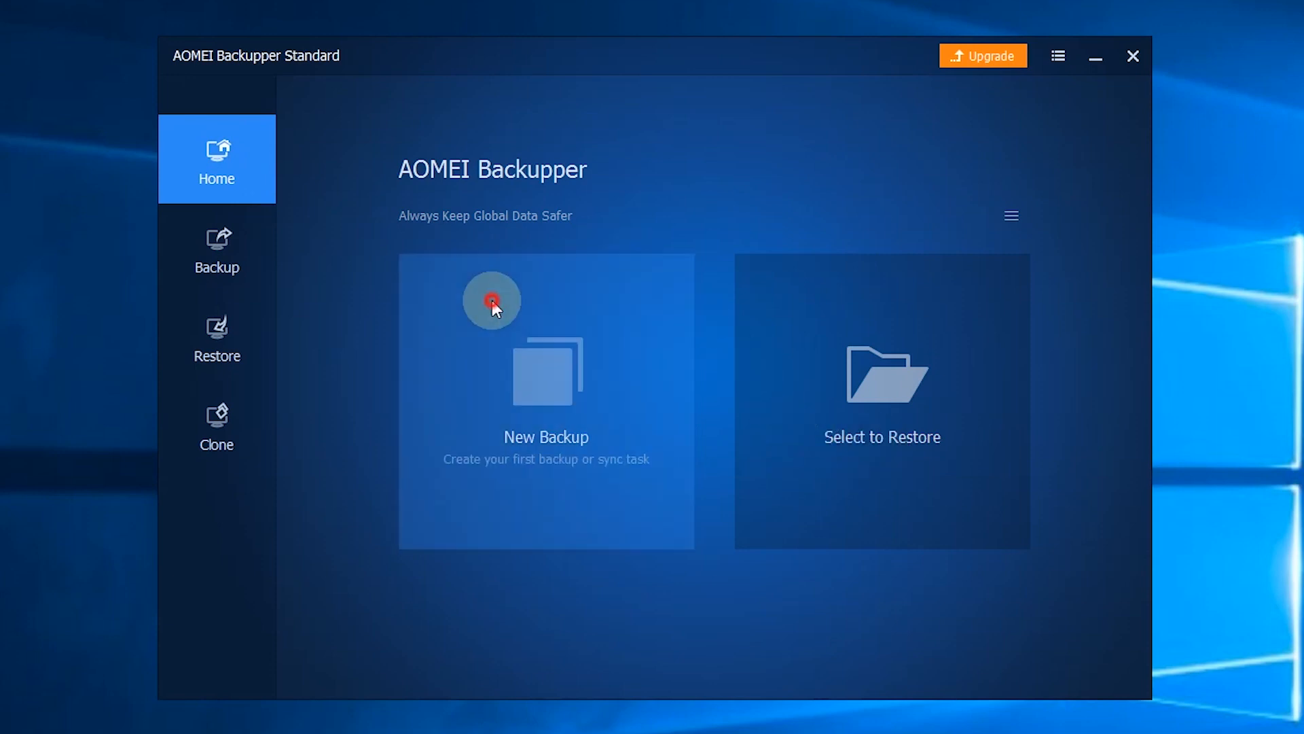
- Open the Backup section listing System, File, Disk, Partition Backup and File Sync
click(216, 249)
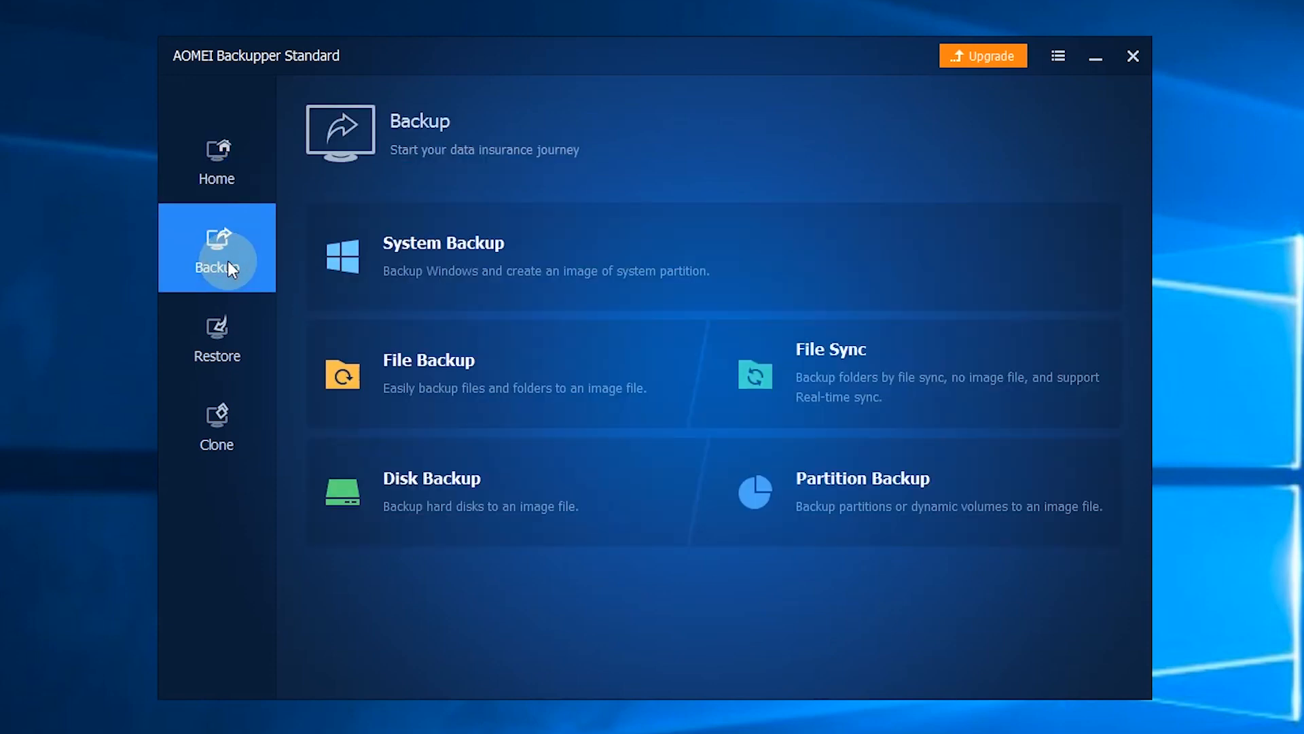
mouse_move(508, 256)
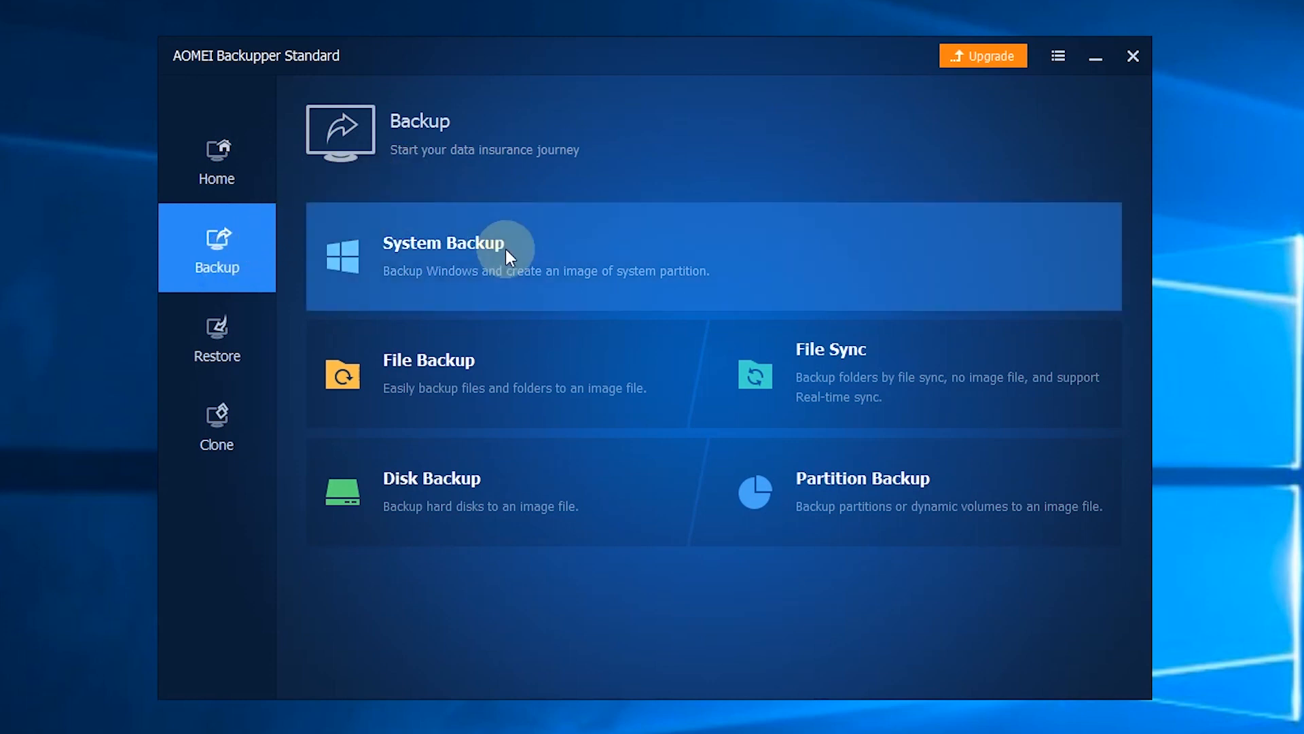
mouse_move(836, 383)
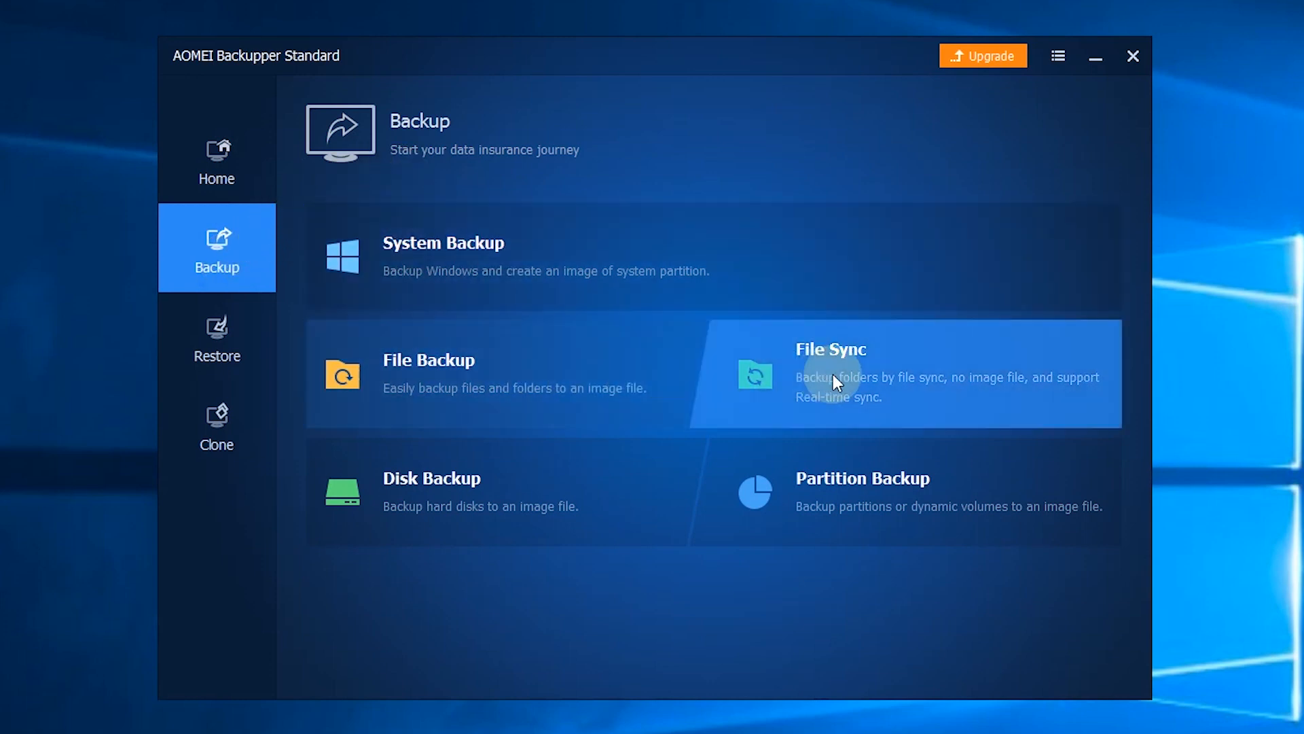
mouse_move(826, 510)
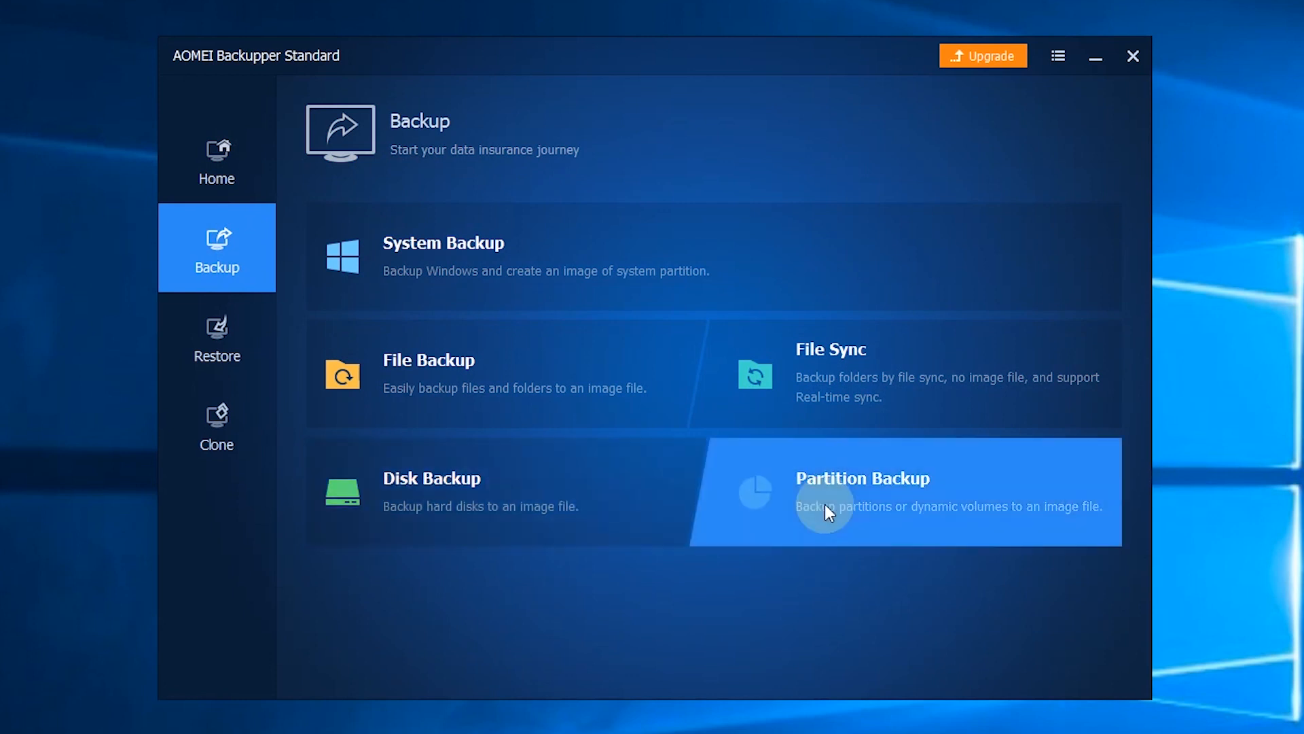
mouse_move(537, 602)
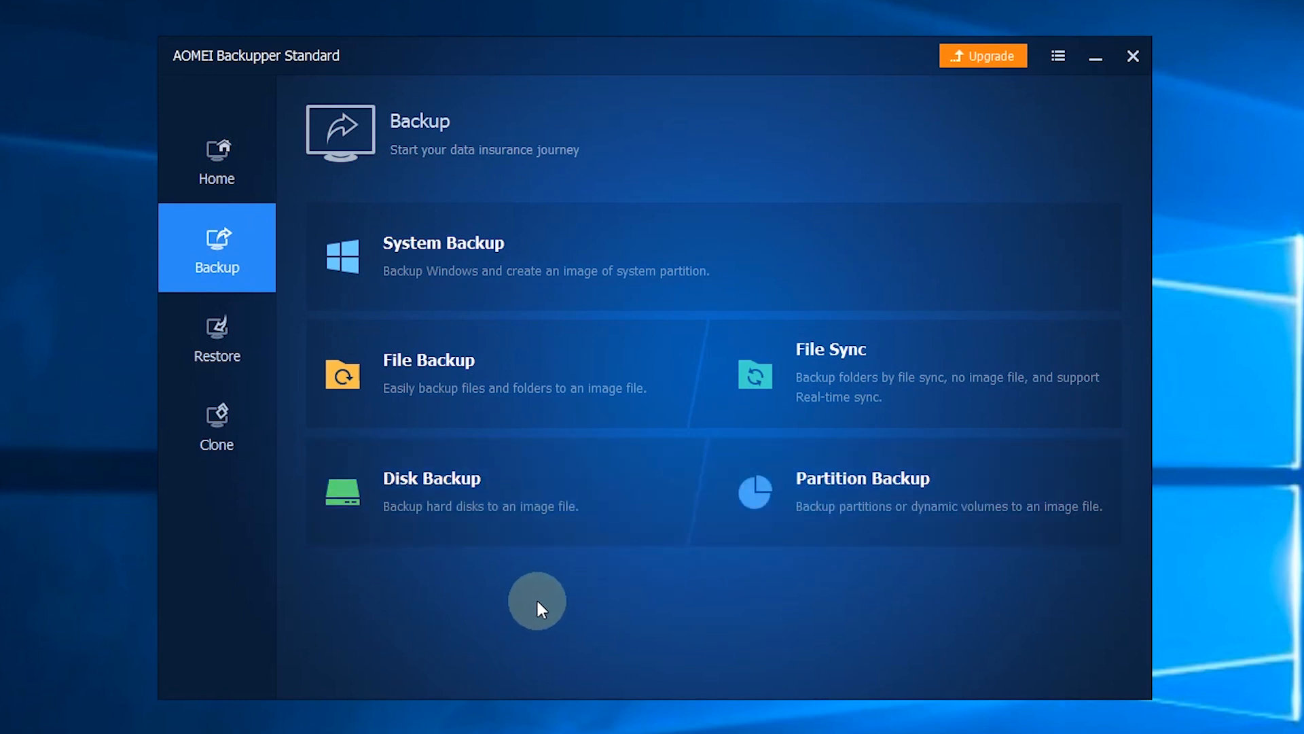
mouse_move(216, 340)
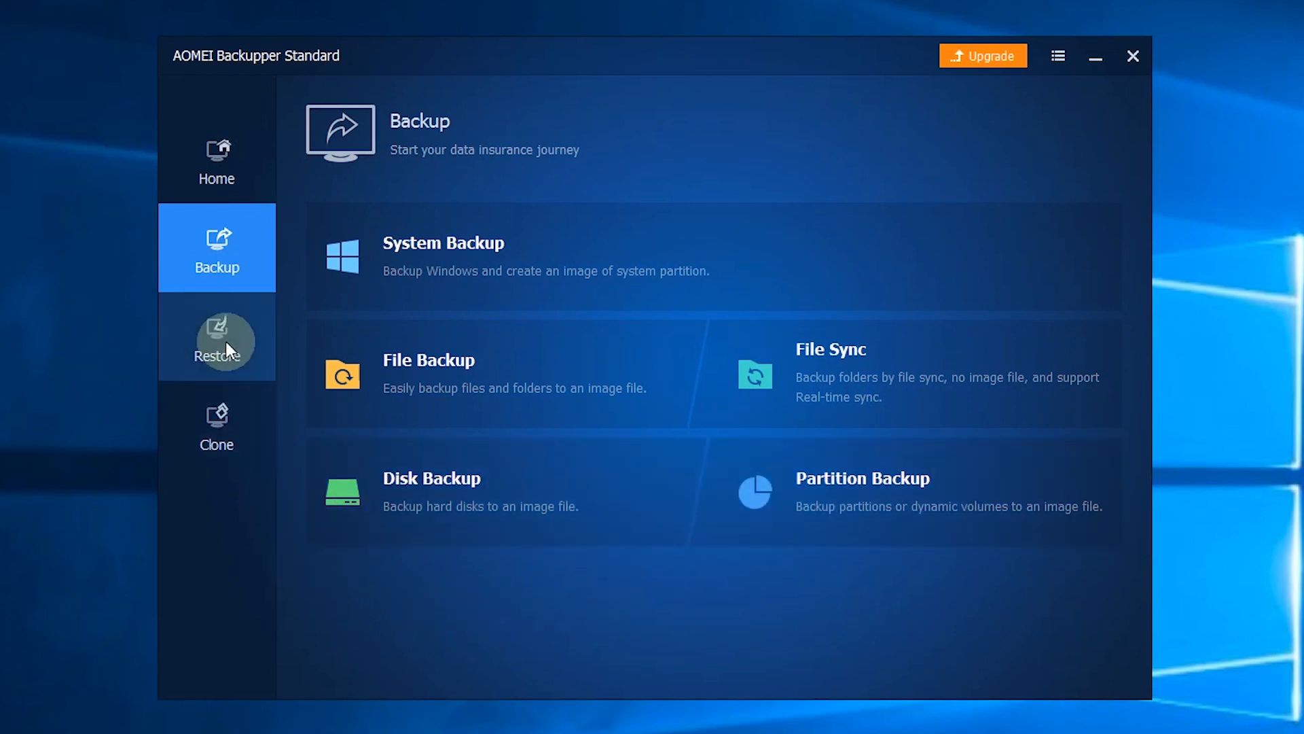
- View the Restore page, then open Clone with System, Disk and Partition Clone
click(216, 337)
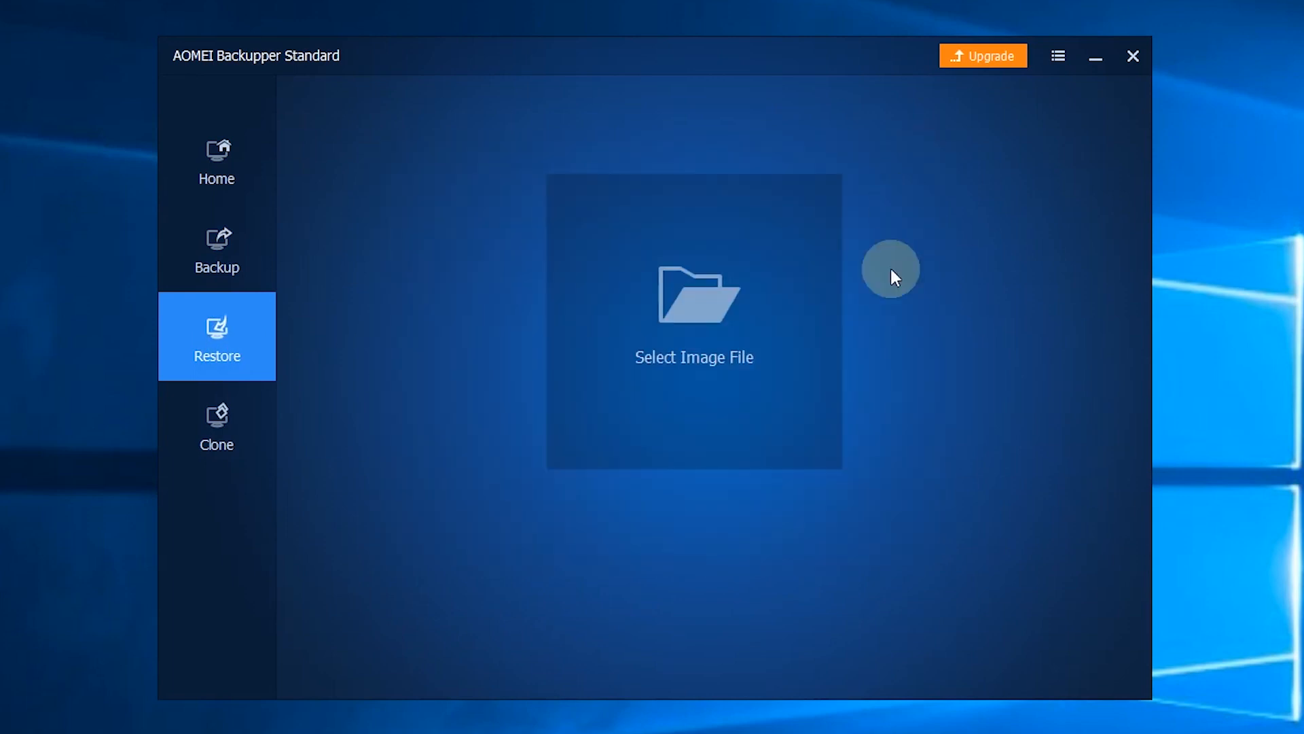
click(216, 426)
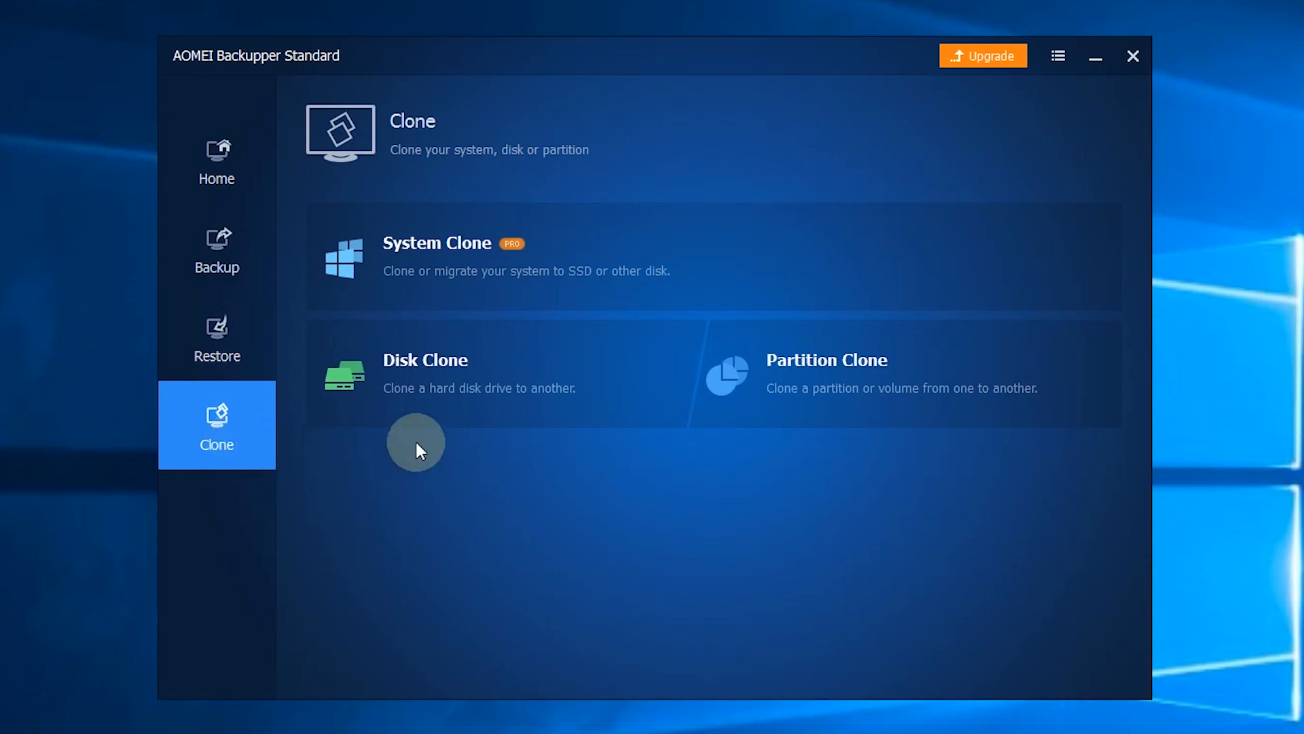
mouse_move(491, 259)
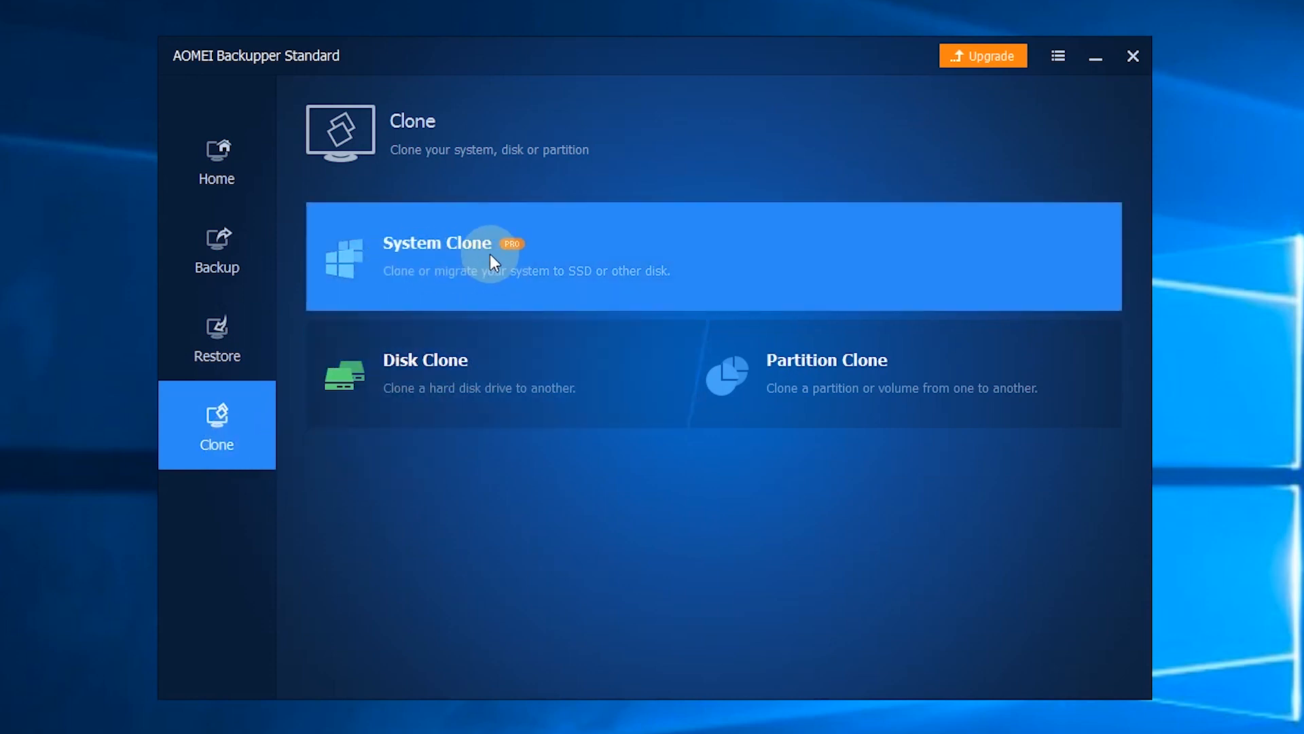
mouse_move(835, 378)
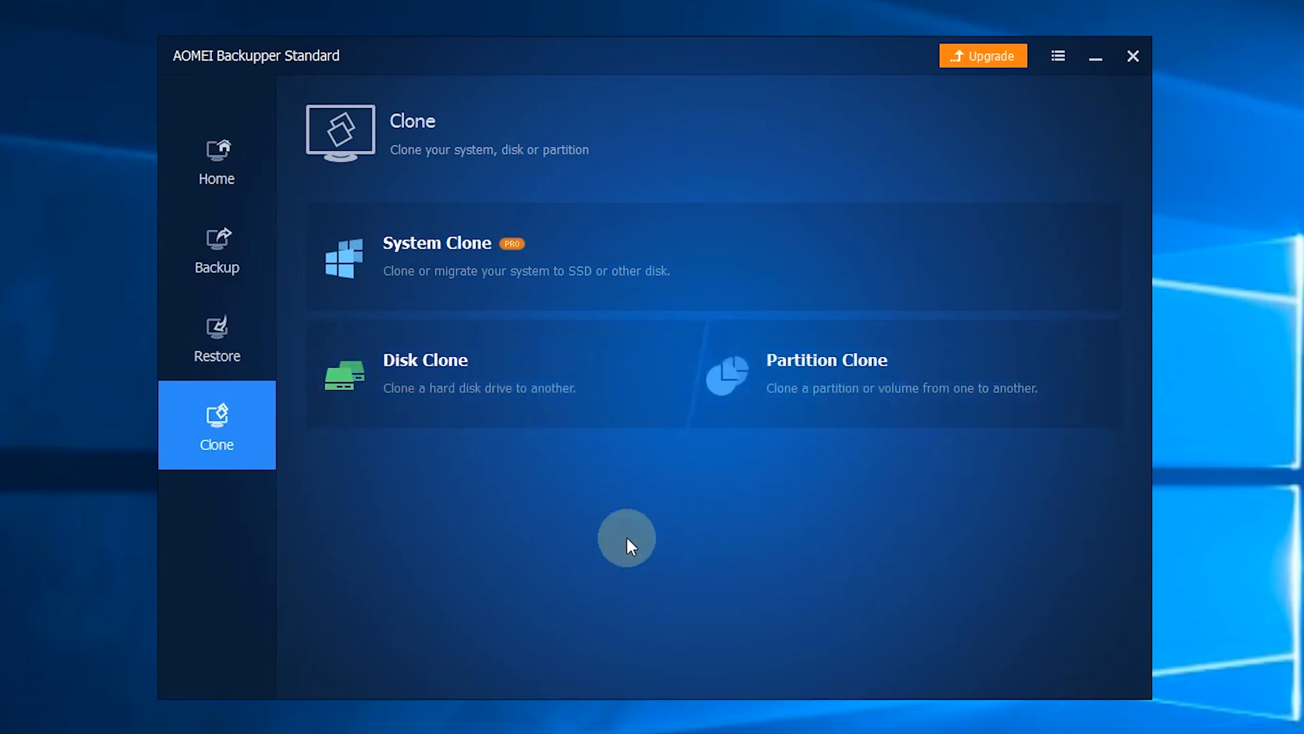
mouse_move(629, 541)
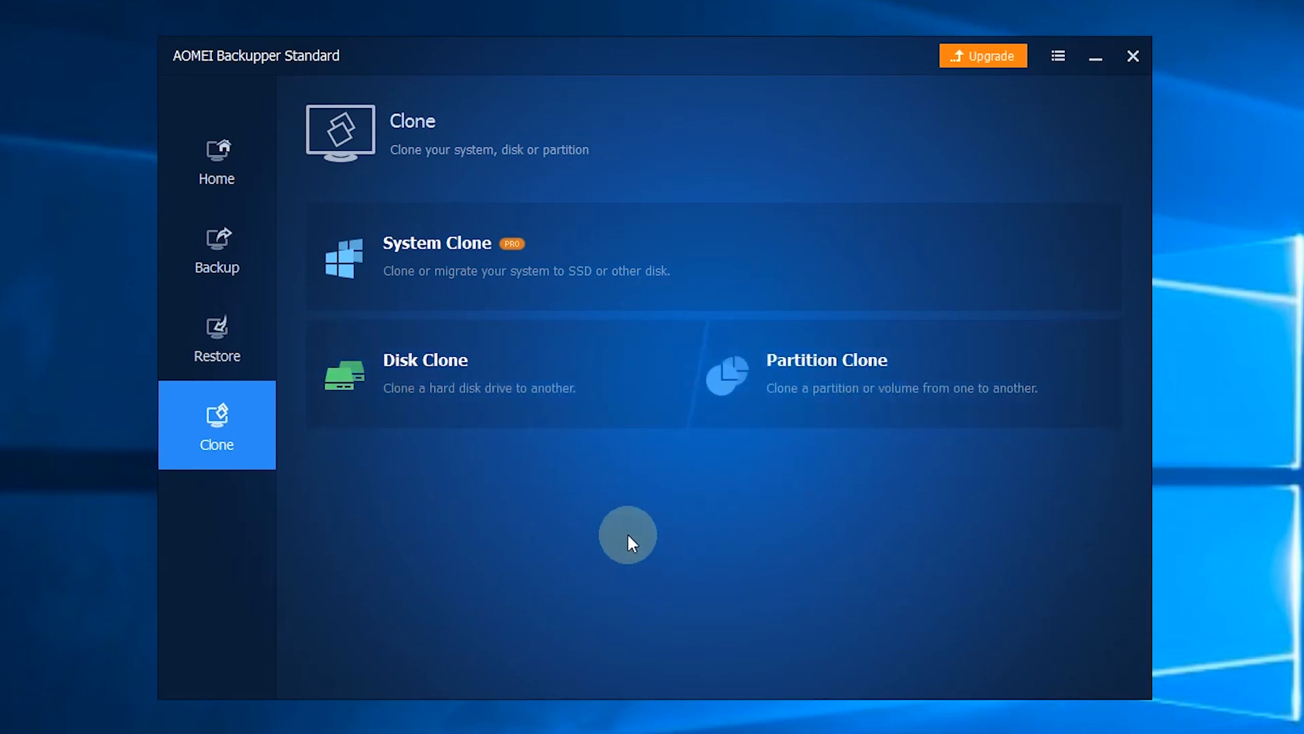
- Open System Backup and rename its task to 'backup for restore computer'
click(215, 159)
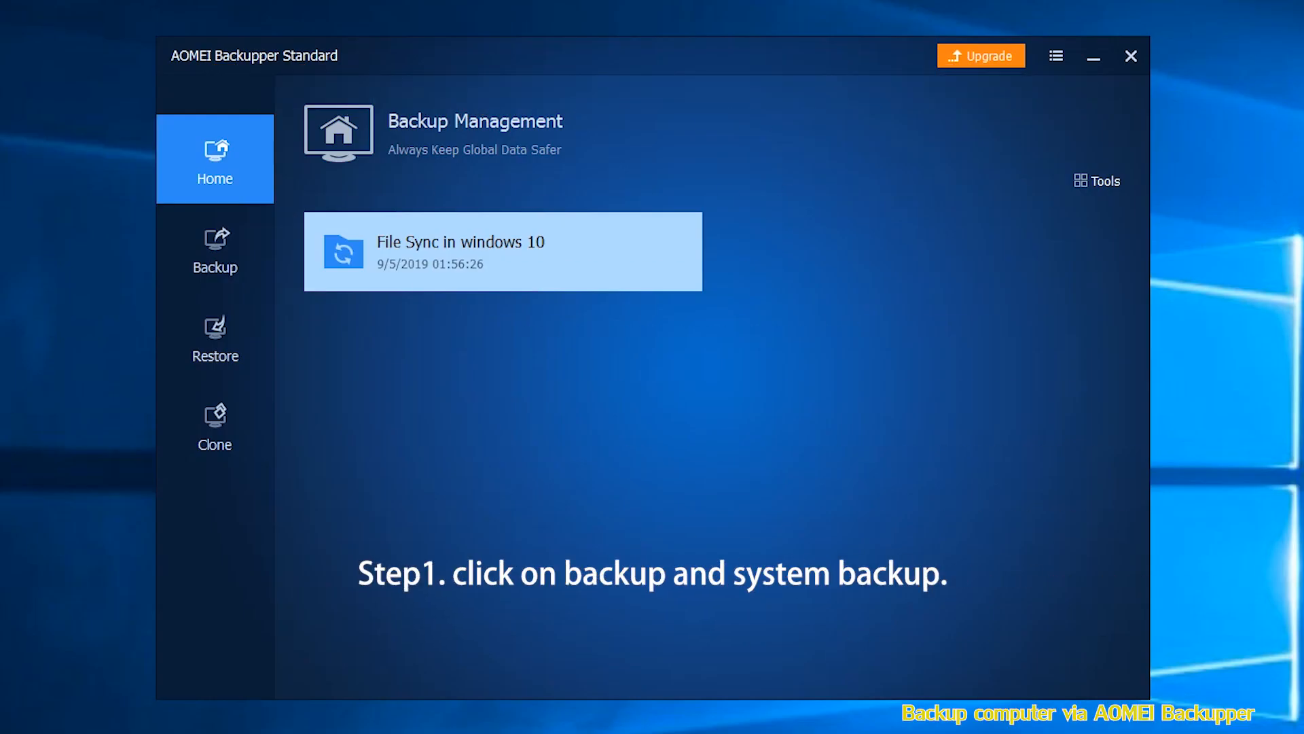
click(215, 248)
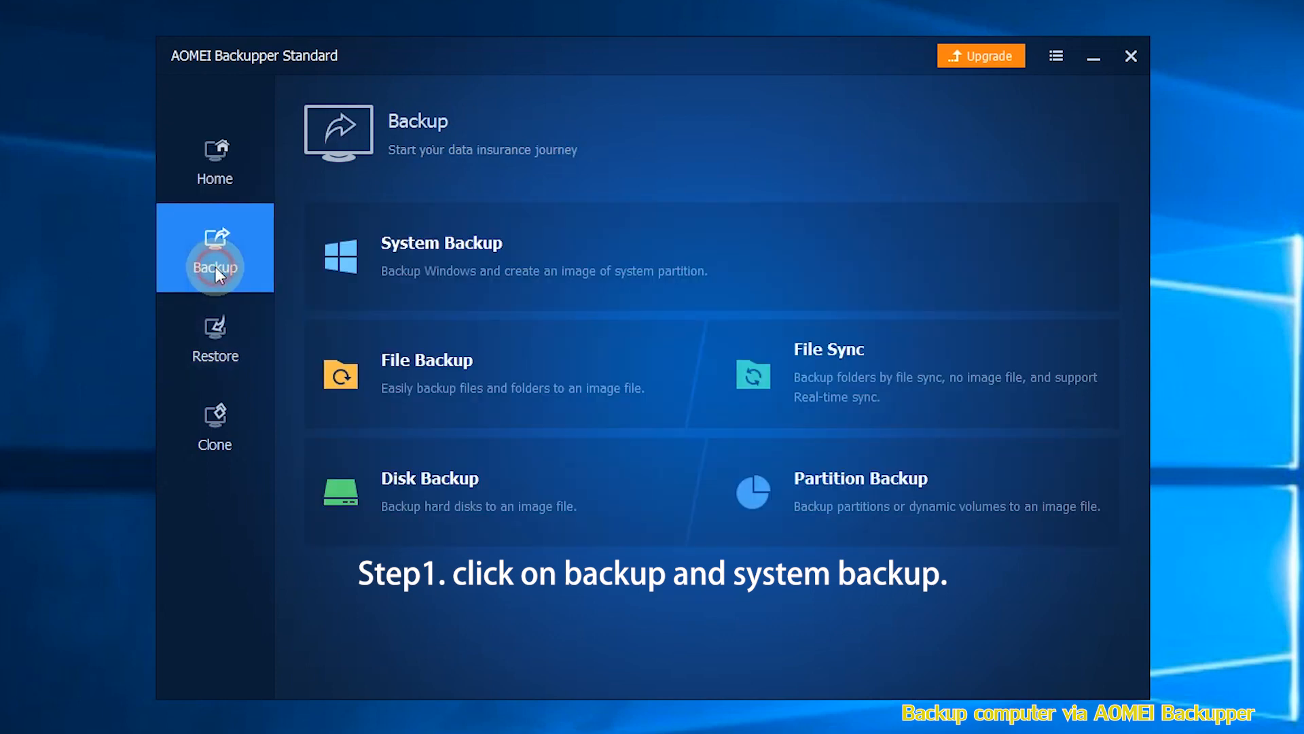
click(442, 256)
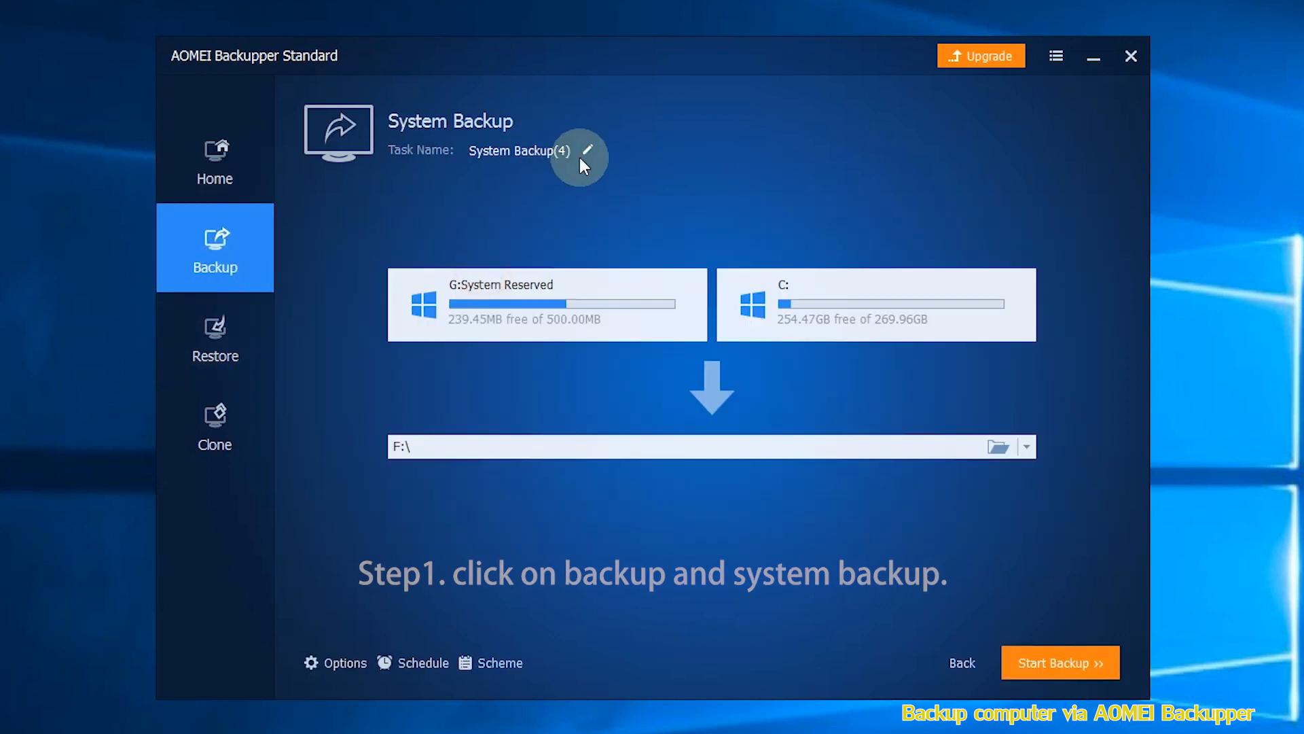
click(587, 150)
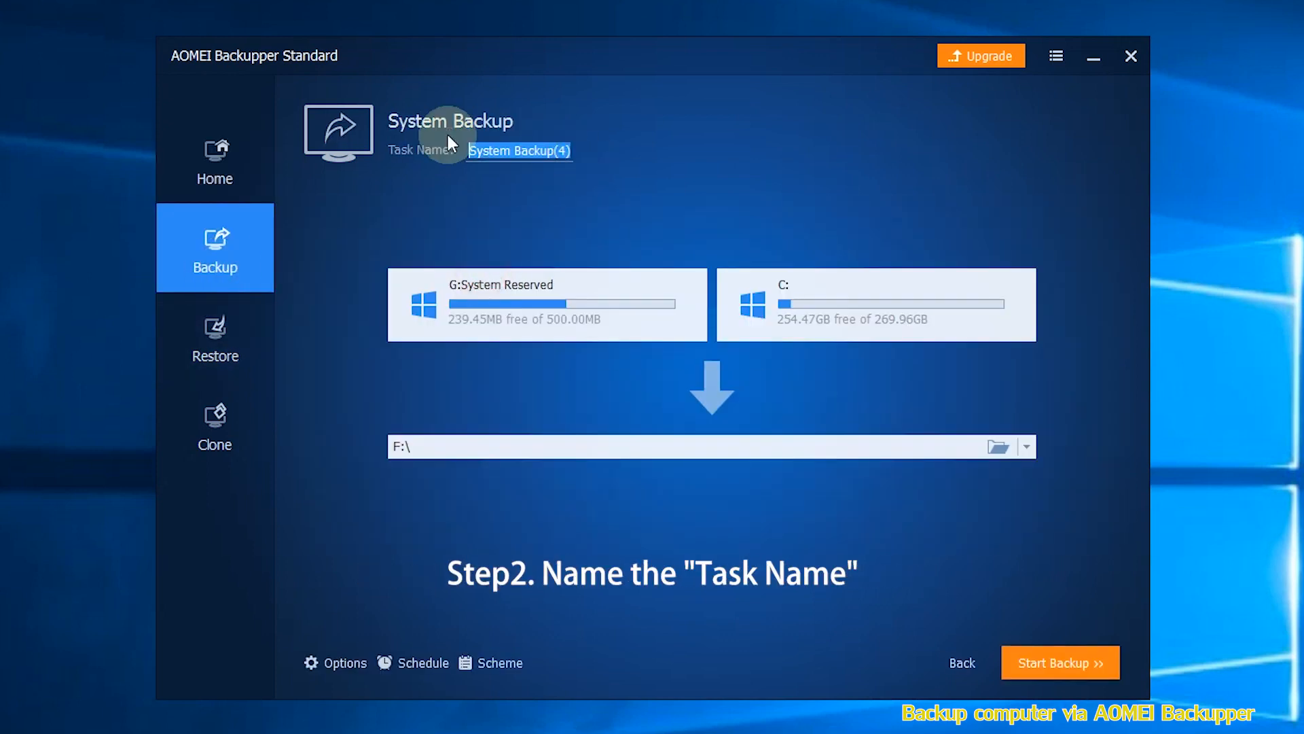
text(backup)
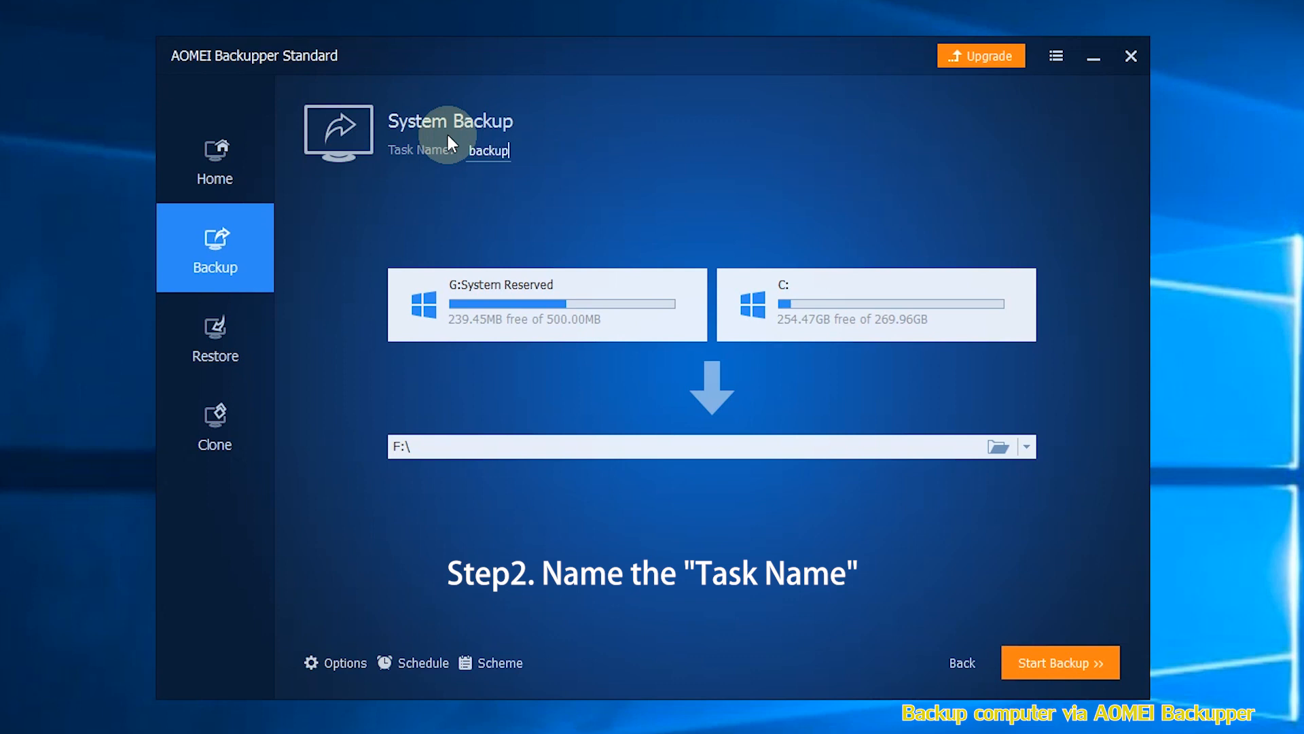
text(for)
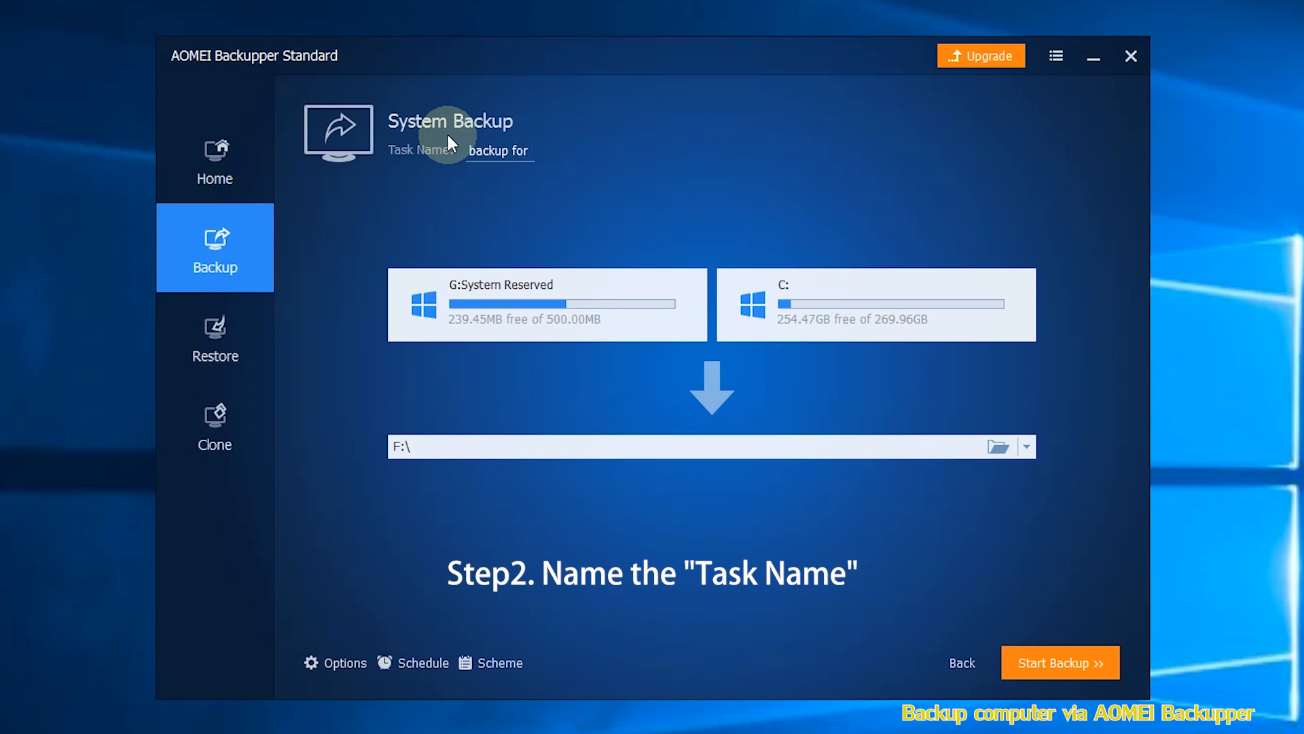
text(restore)
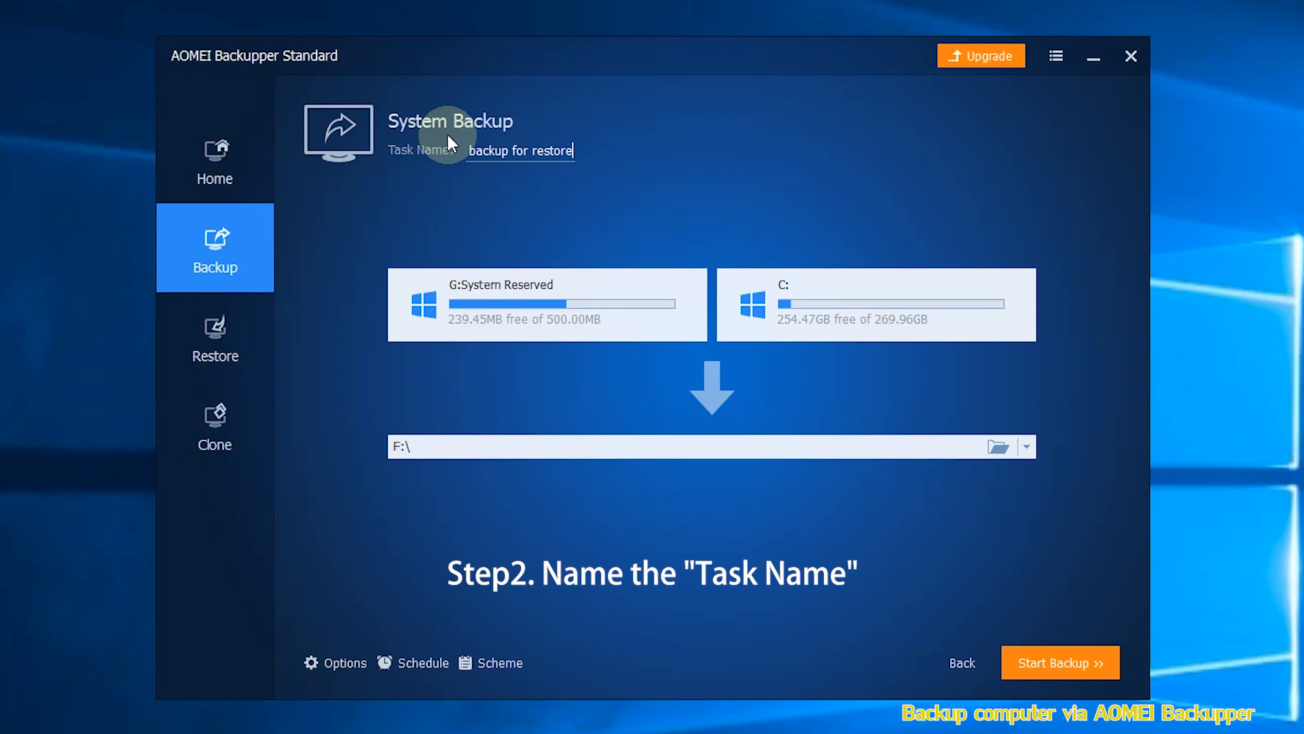
text(computer)
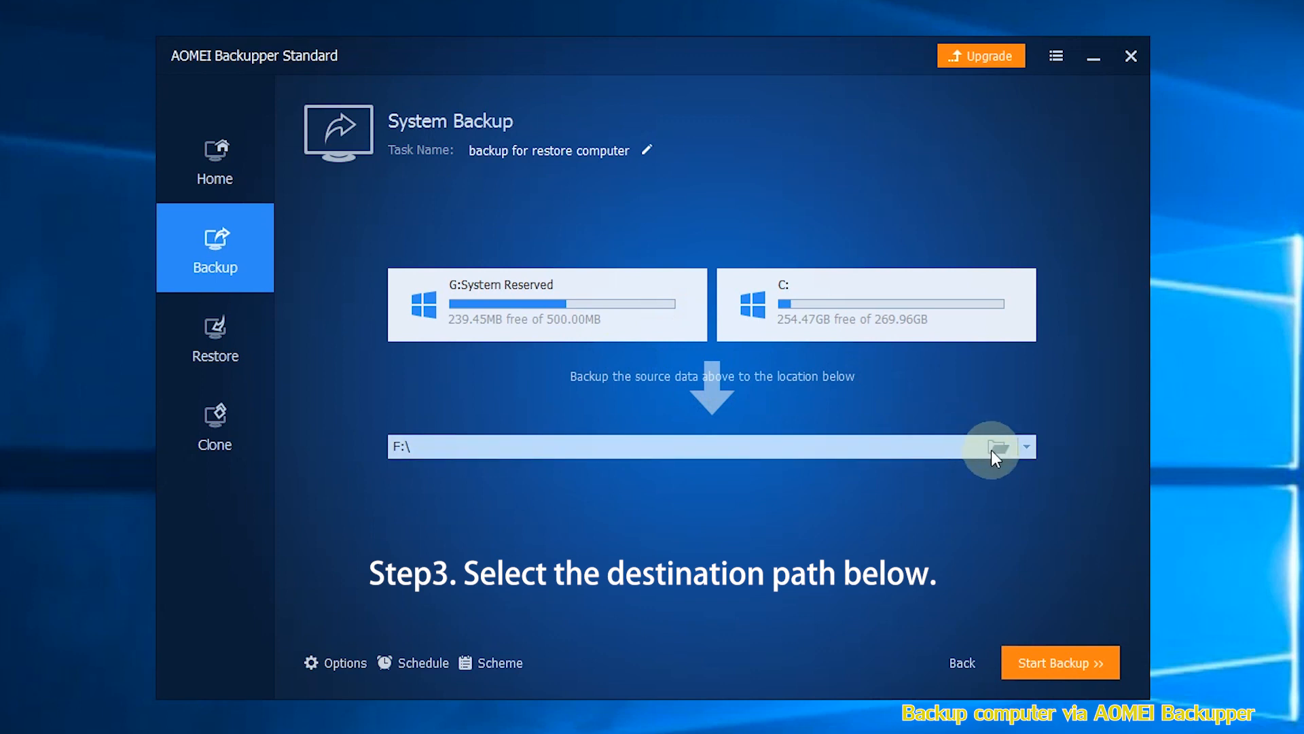
- Set the destination to F:\backup for restore computer and start the backup
click(990, 447)
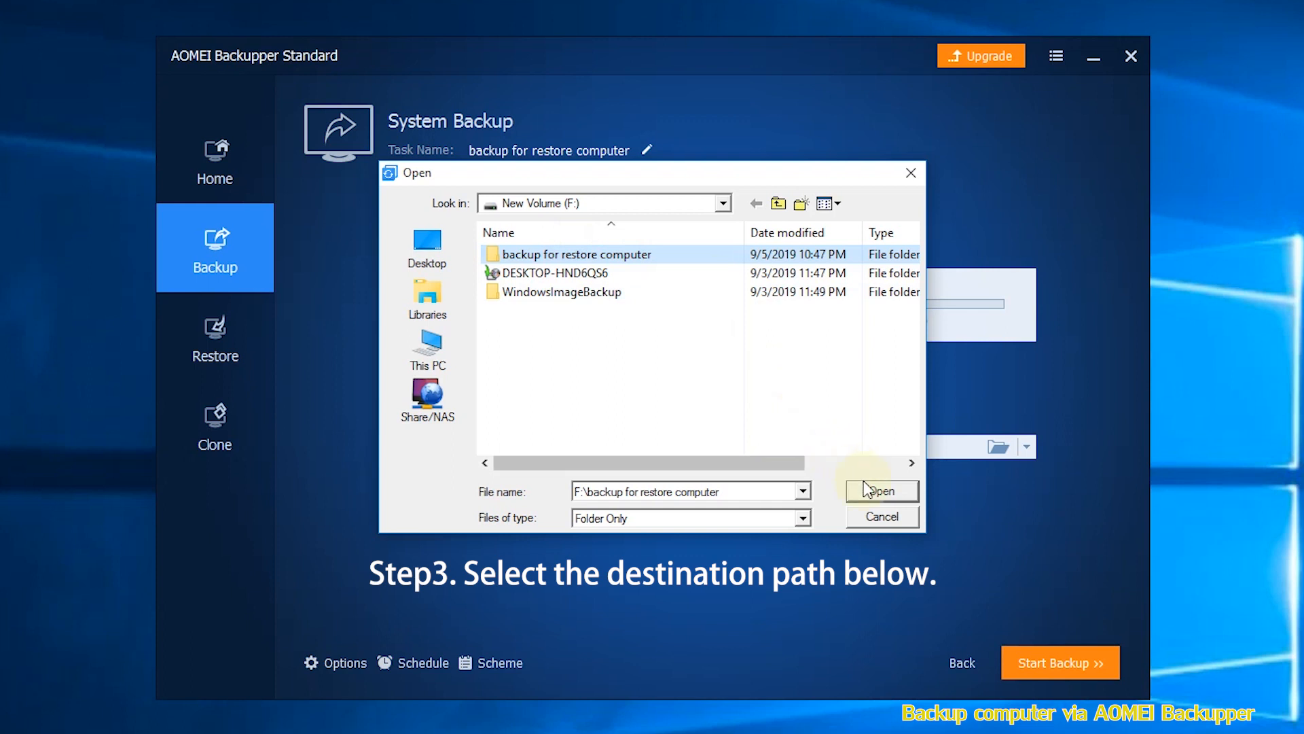
click(880, 490)
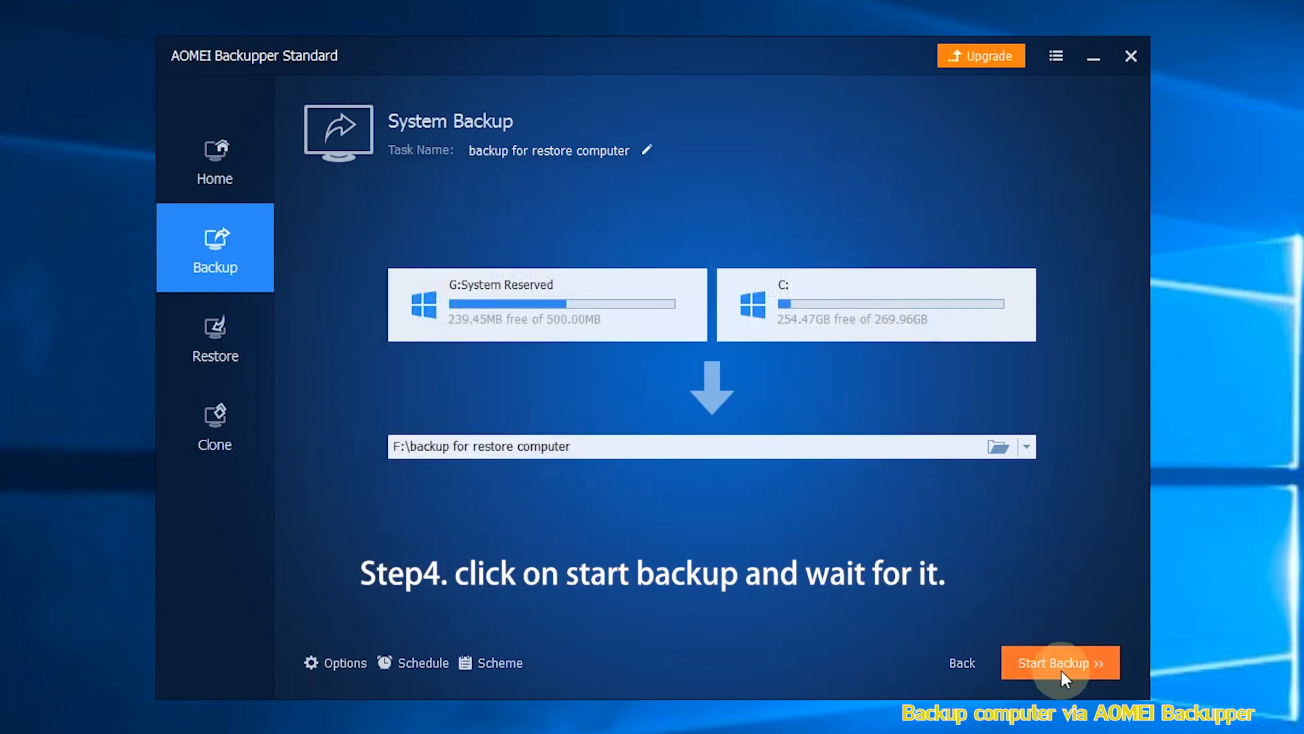
click(1060, 663)
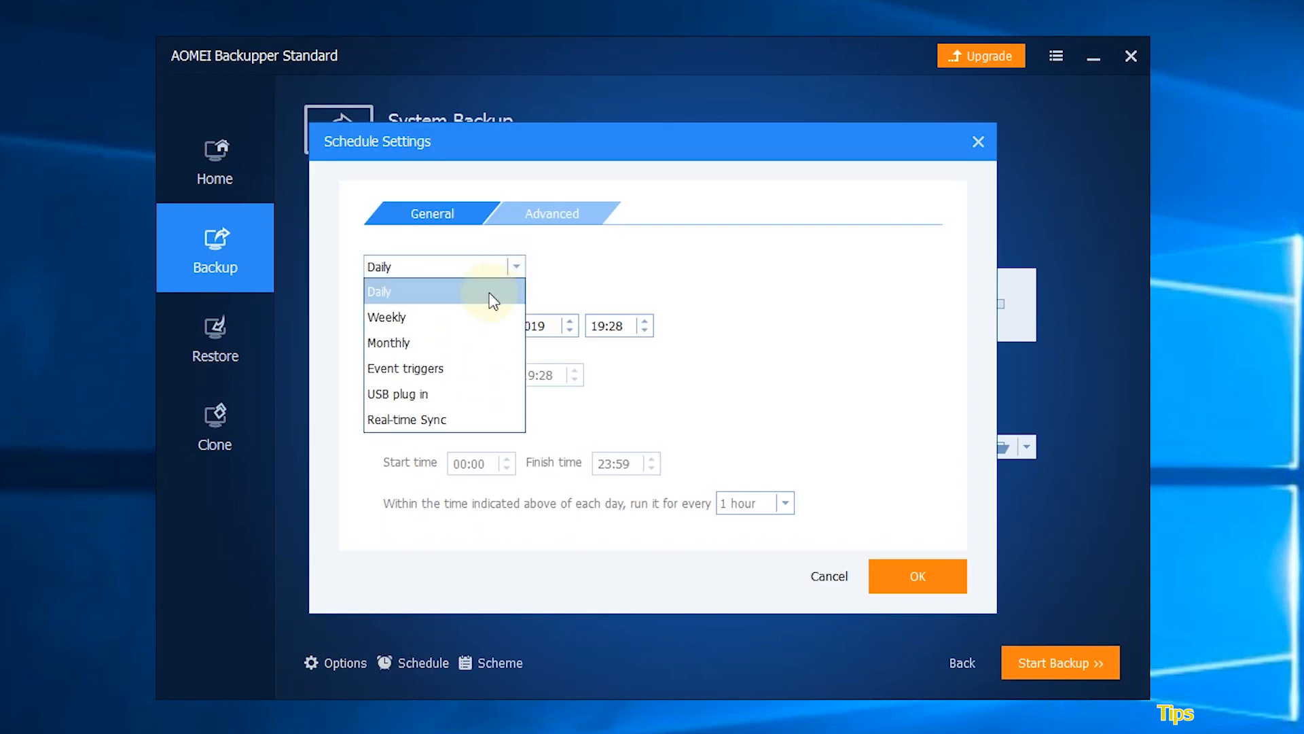
mouse_move(481, 343)
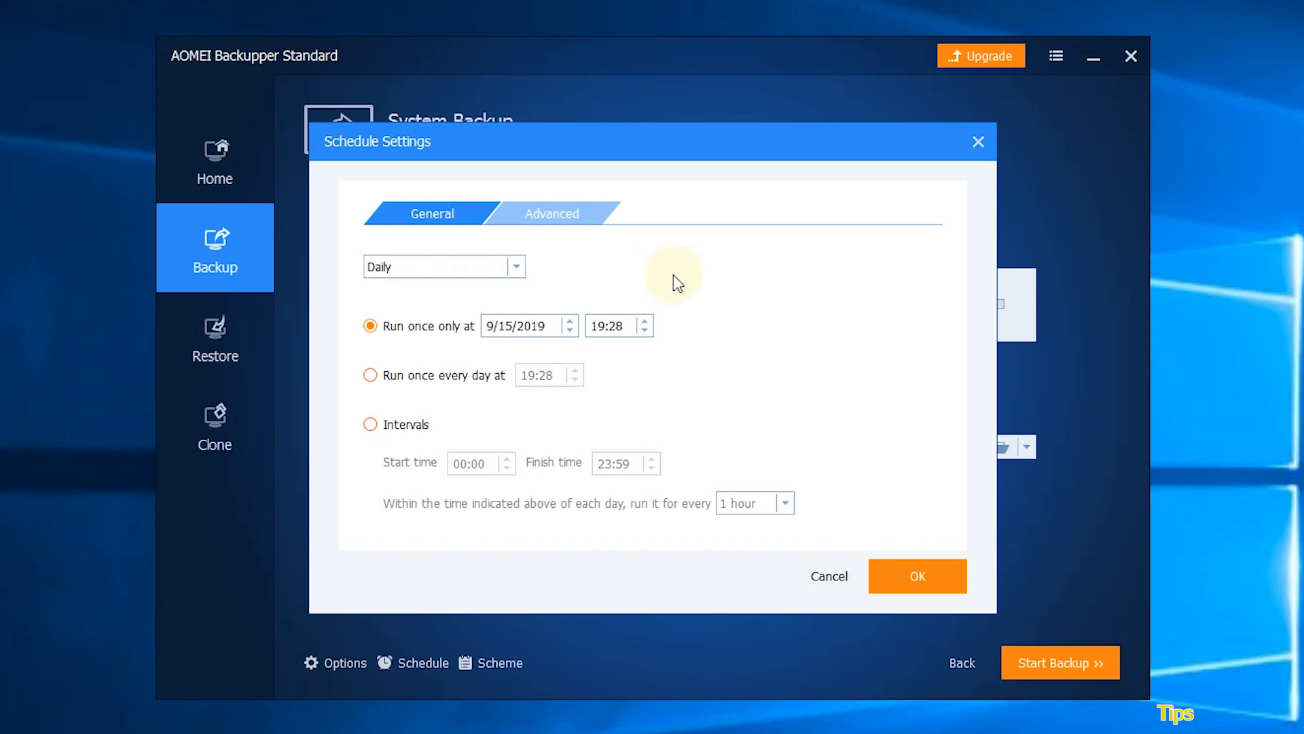
mouse_move(774, 388)
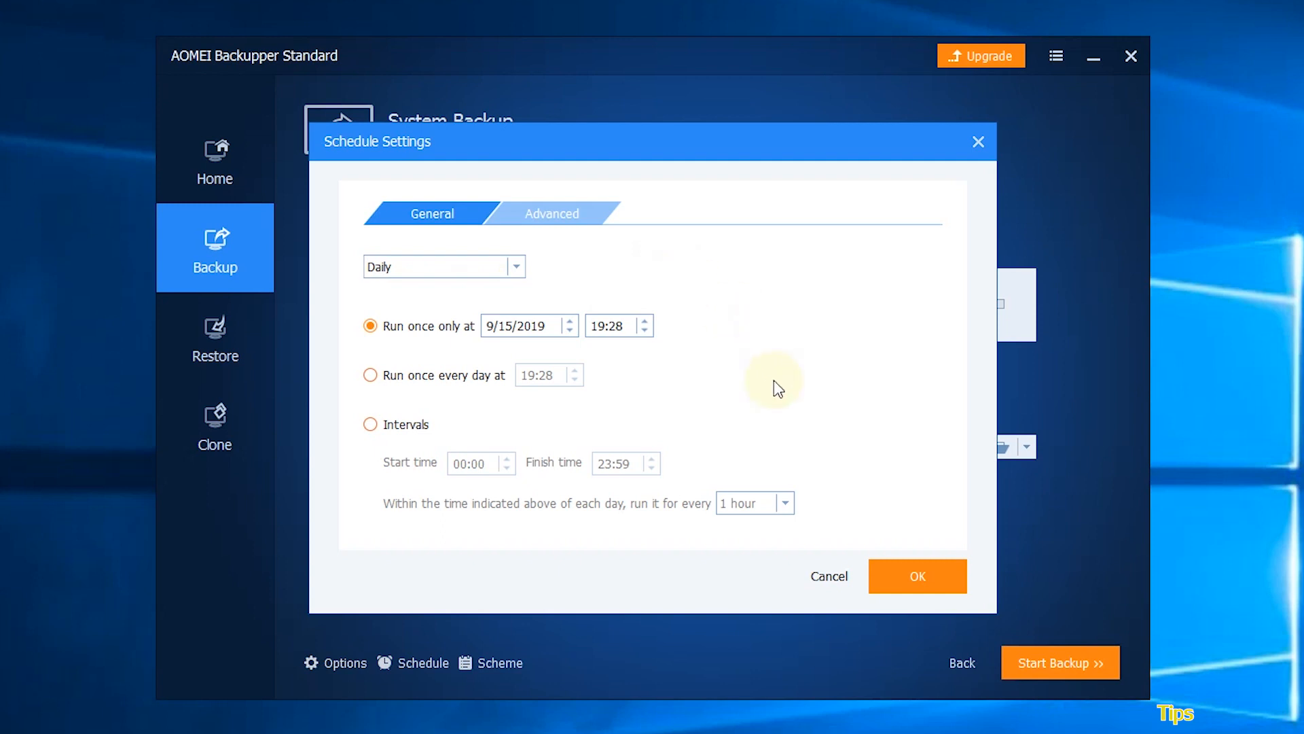
- Close Schedule Settings, leaving it Daily with run once only at 19:28
click(918, 576)
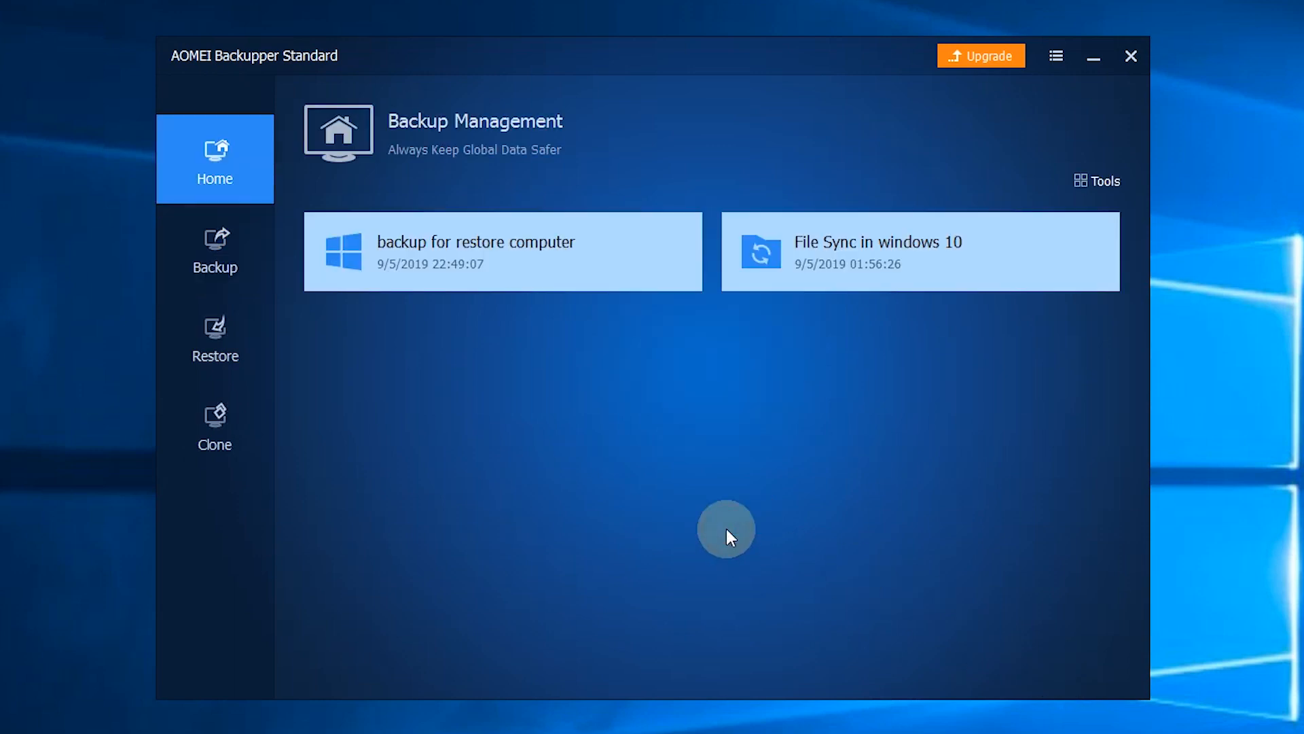
mouse_move(452, 406)
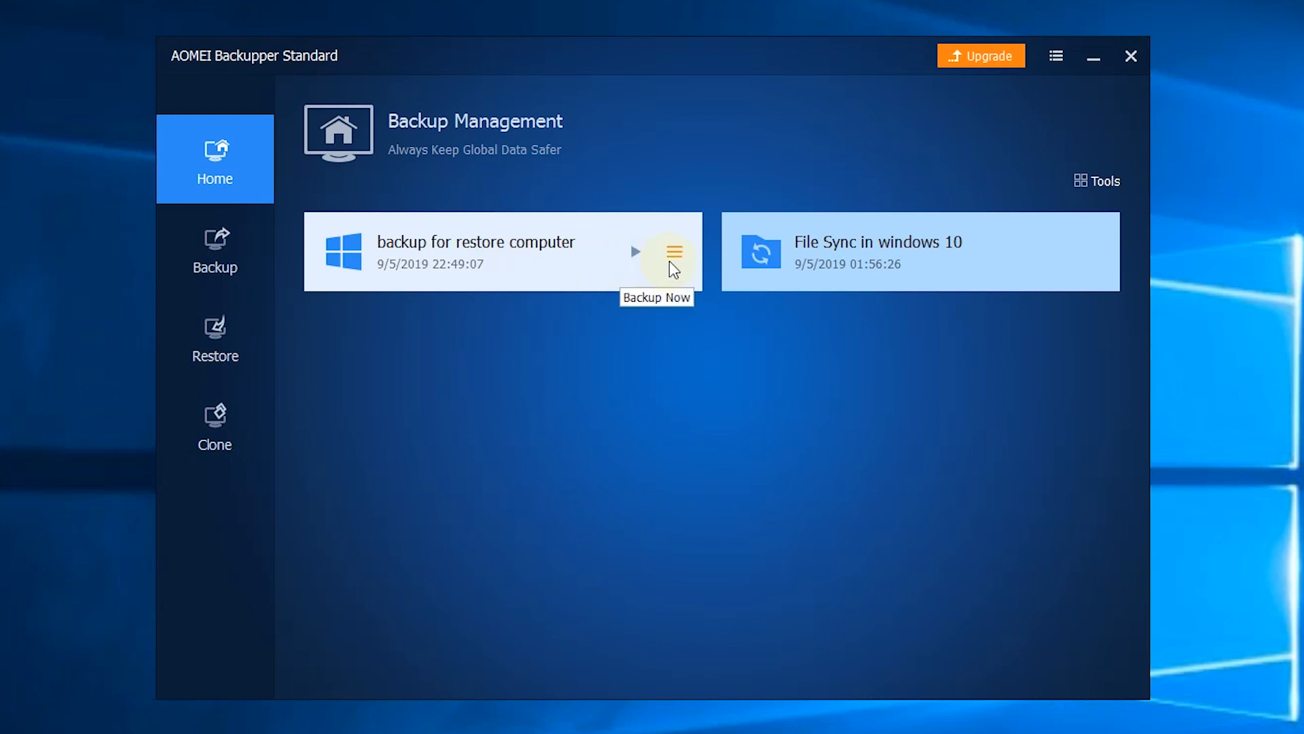
- Open the 'backup for restore computer' task menu and choose Restore
click(674, 252)
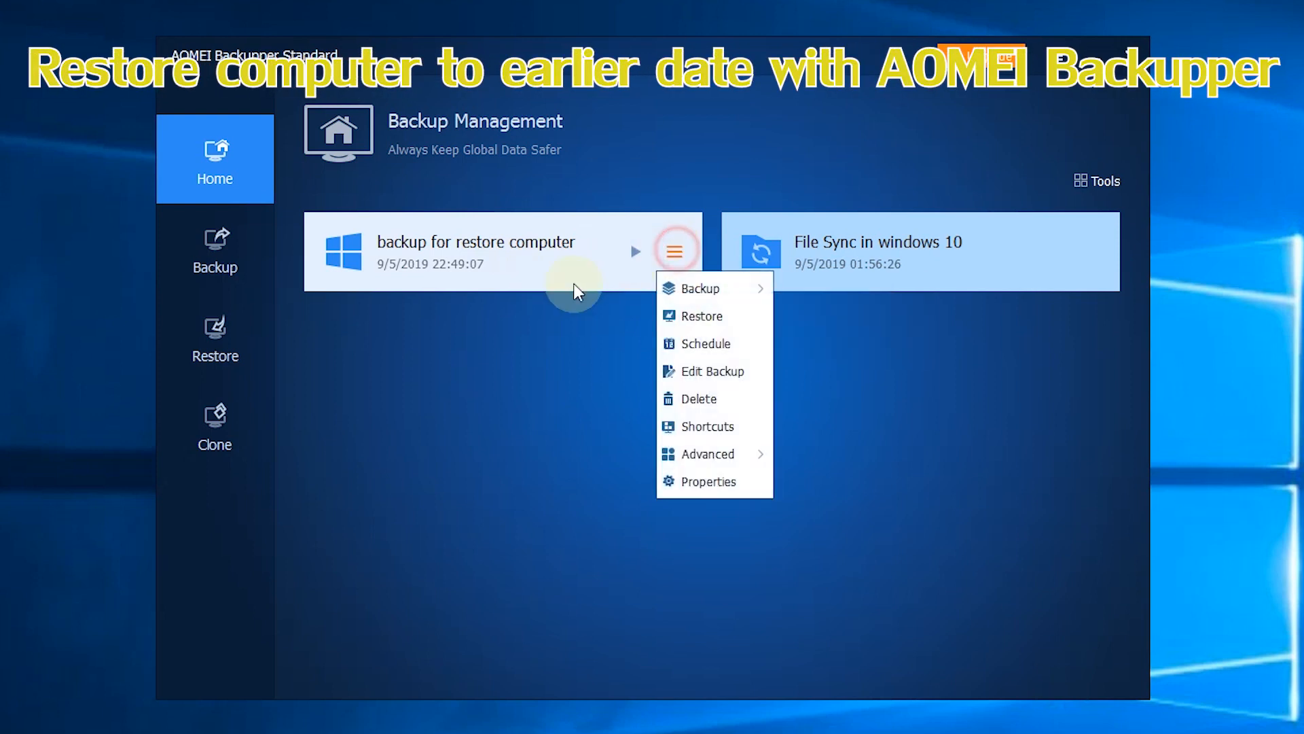
click(215, 337)
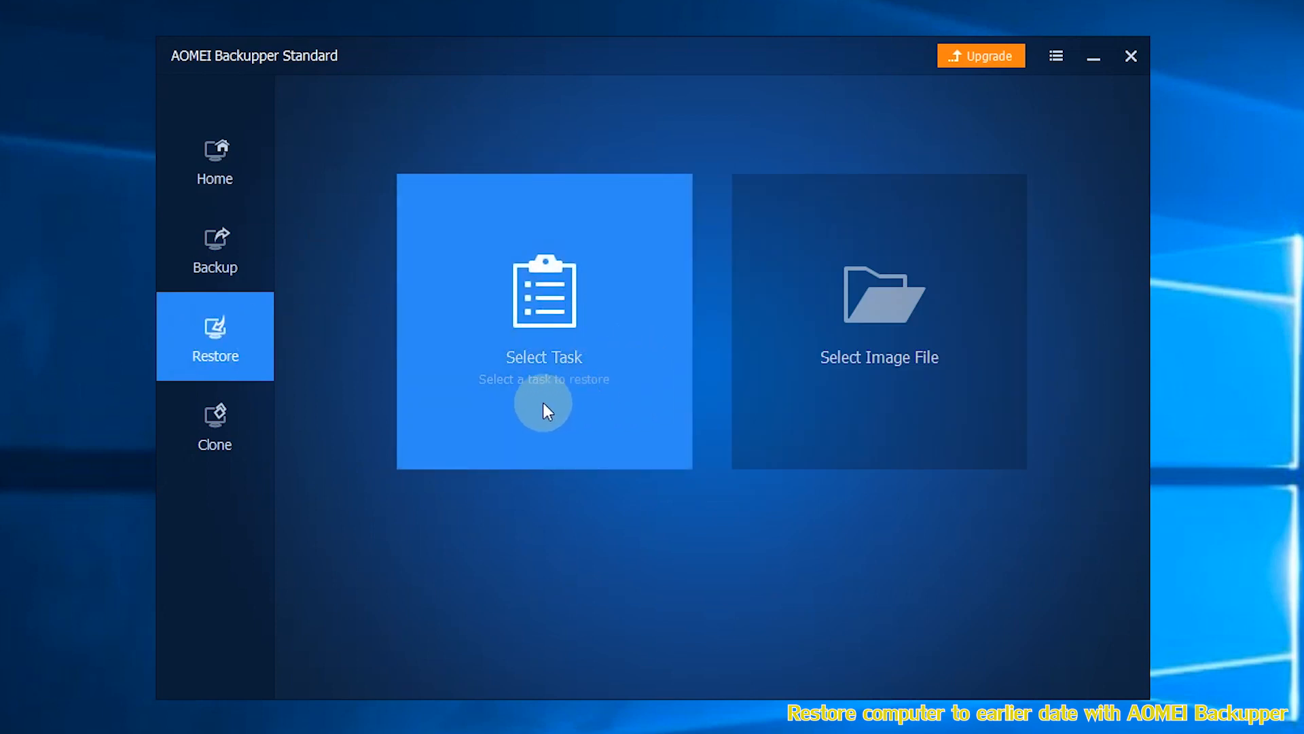
mouse_move(614, 398)
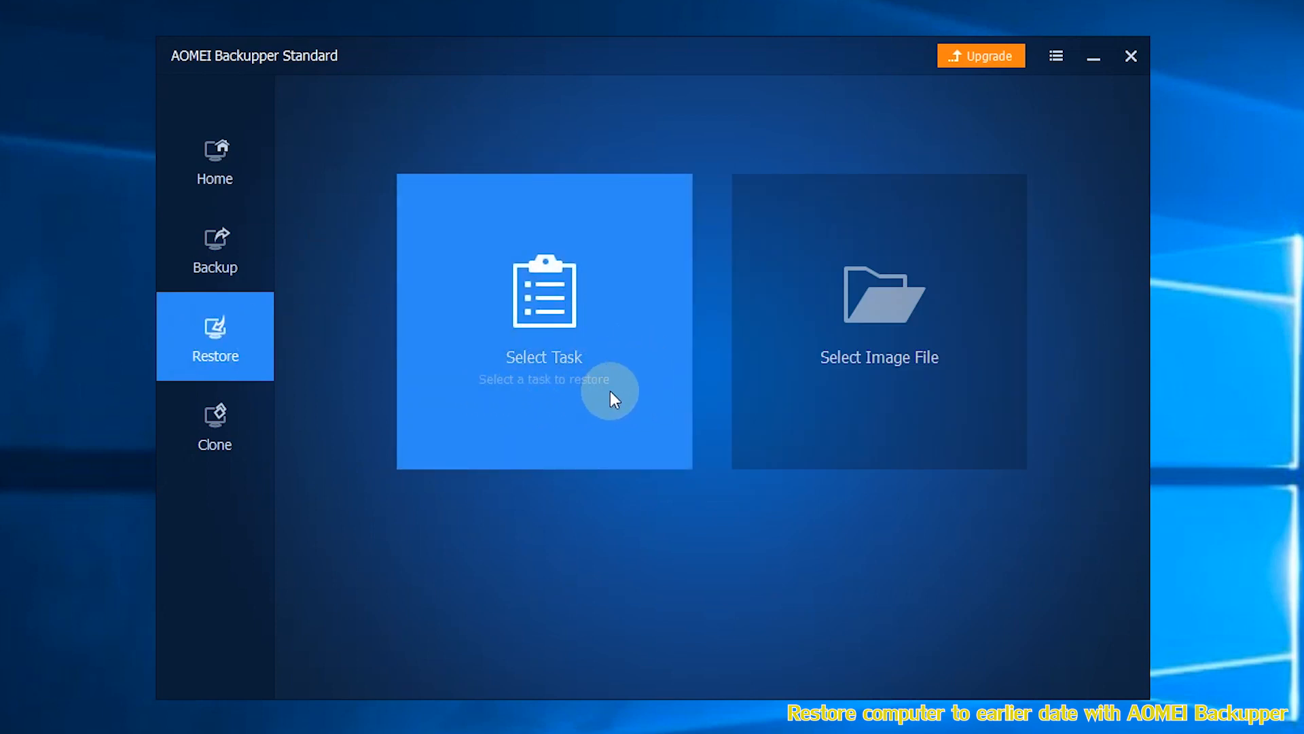
mouse_move(978, 388)
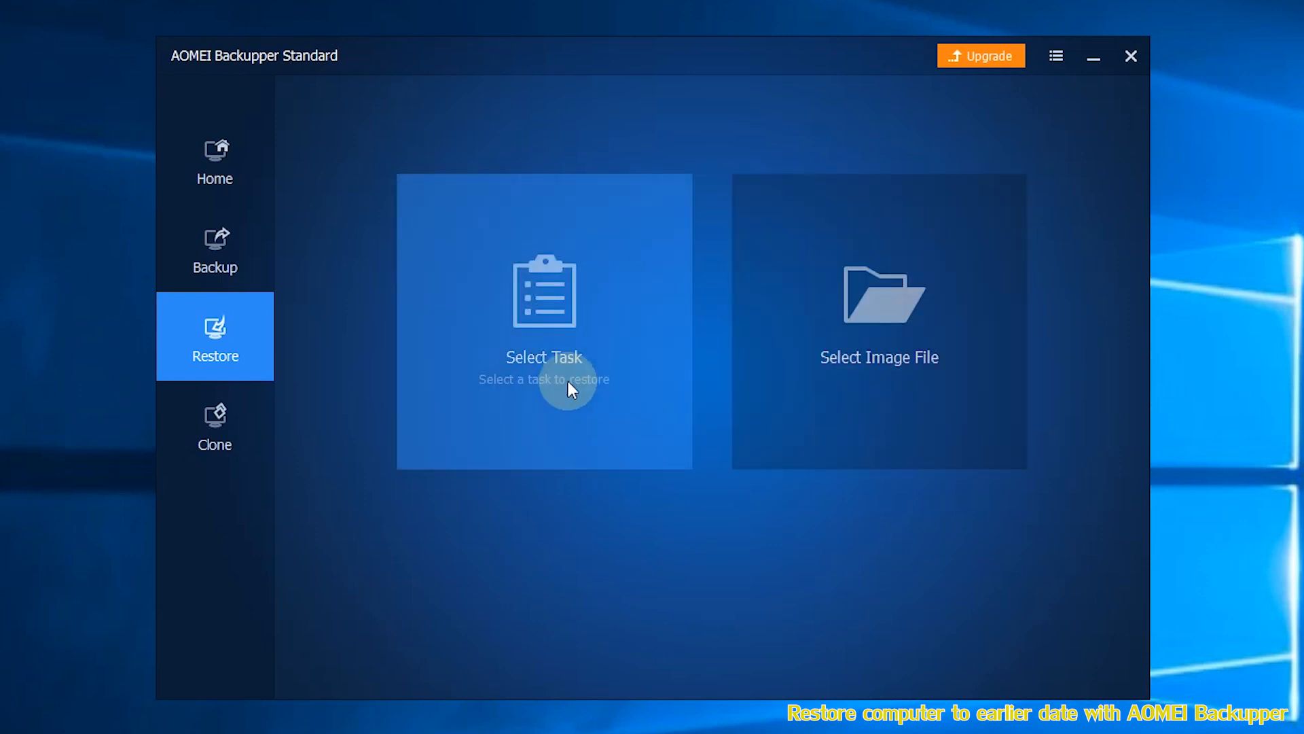
- Pick the 'backup for restore computer' task and continue to its image information
click(544, 323)
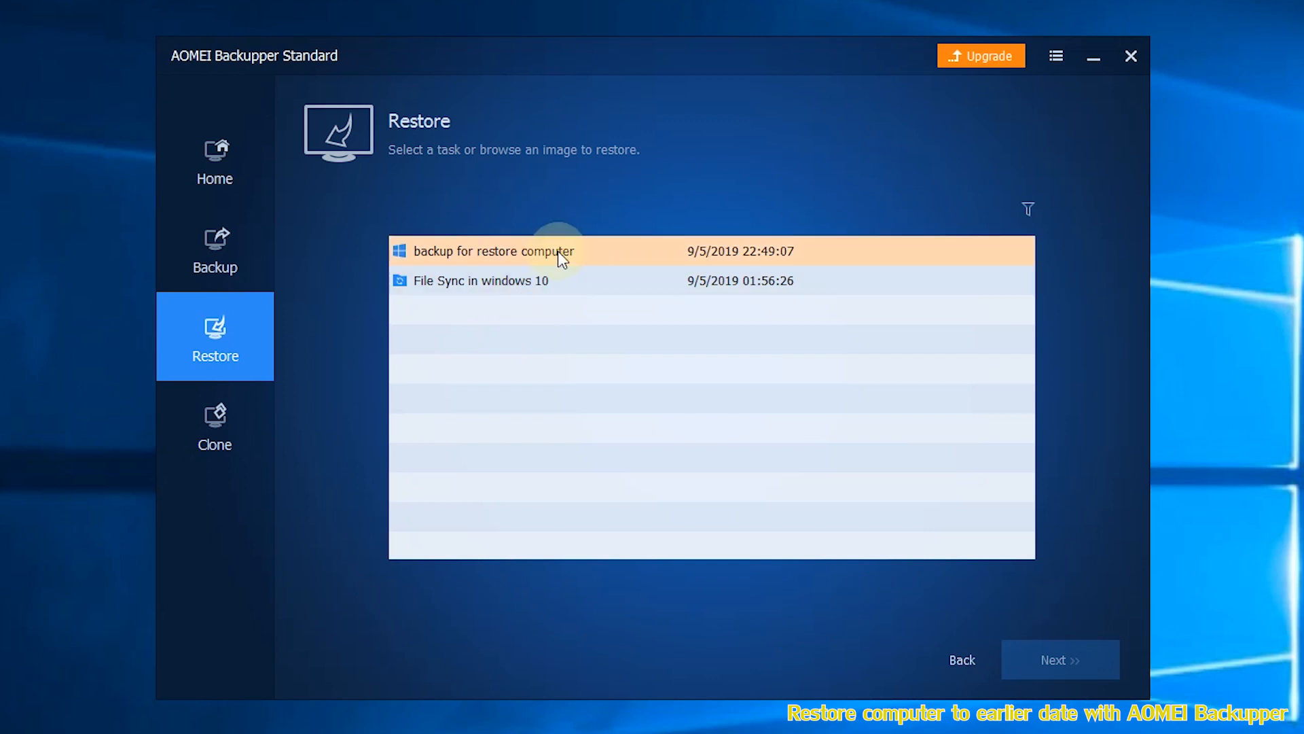
click(495, 251)
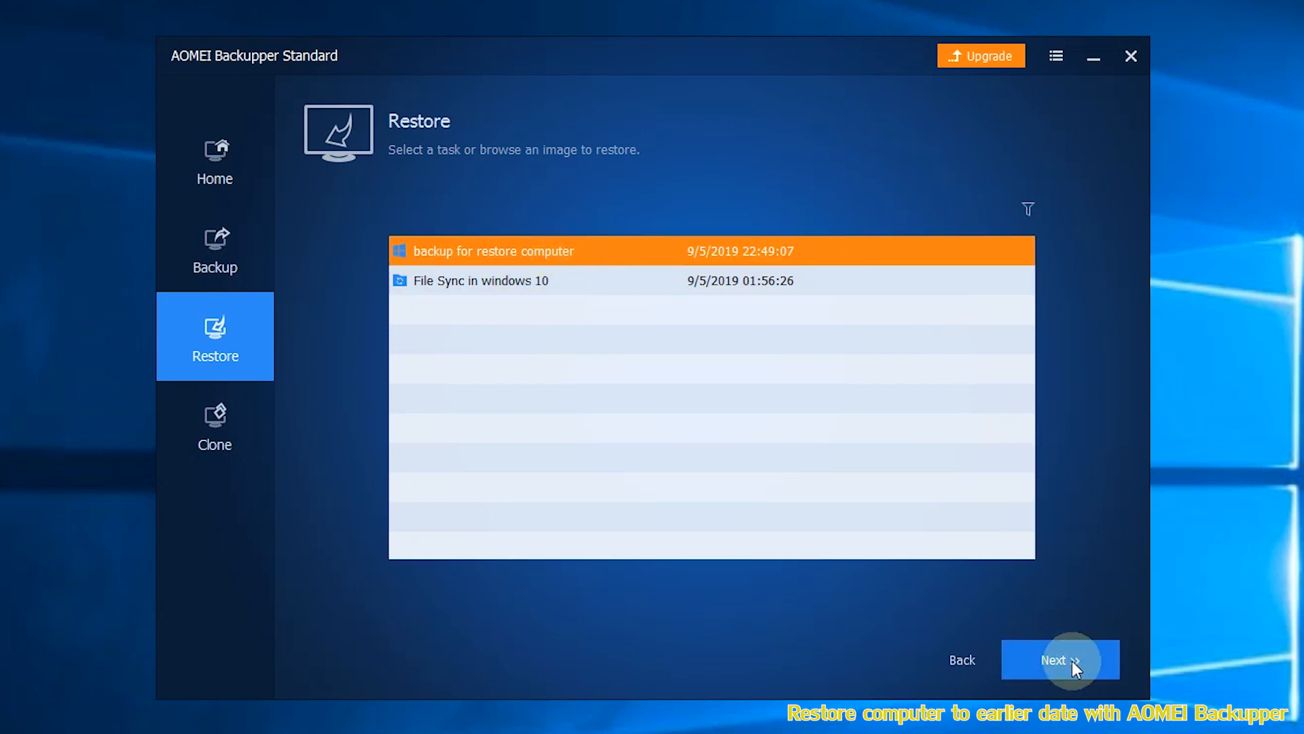
click(1060, 660)
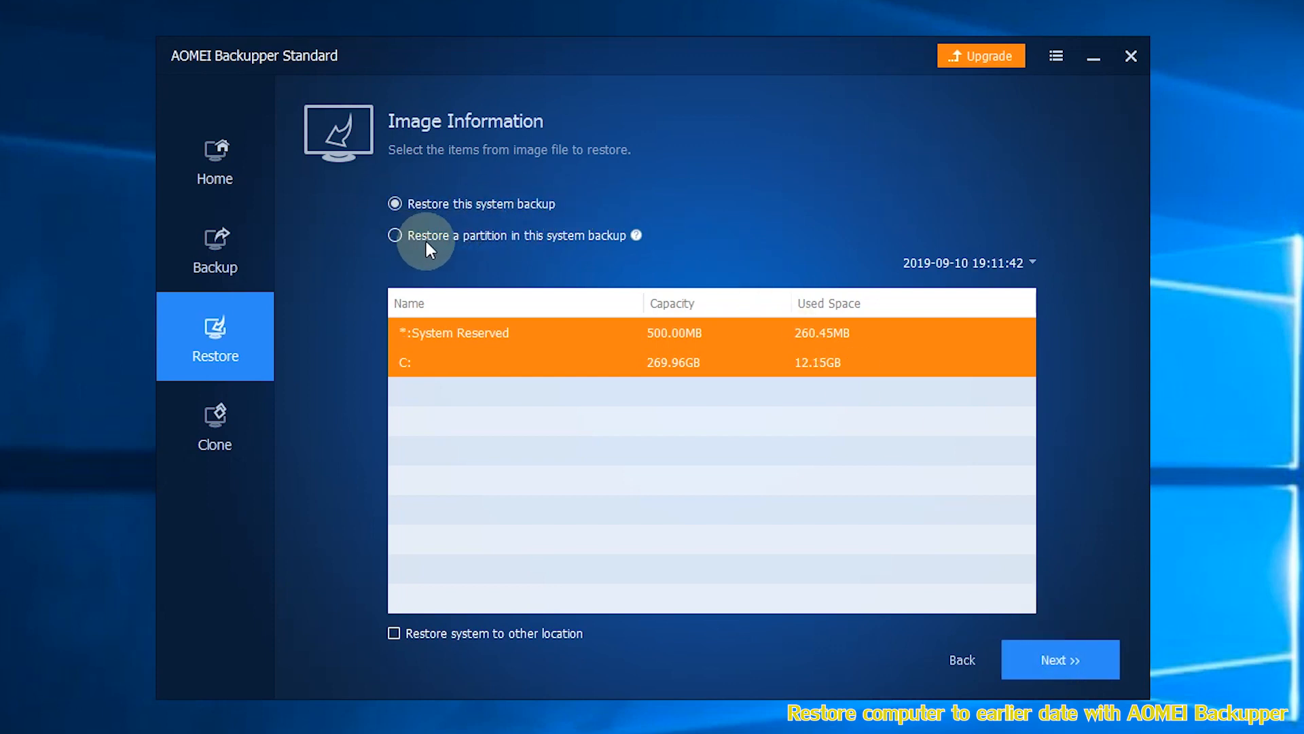
mouse_move(636, 235)
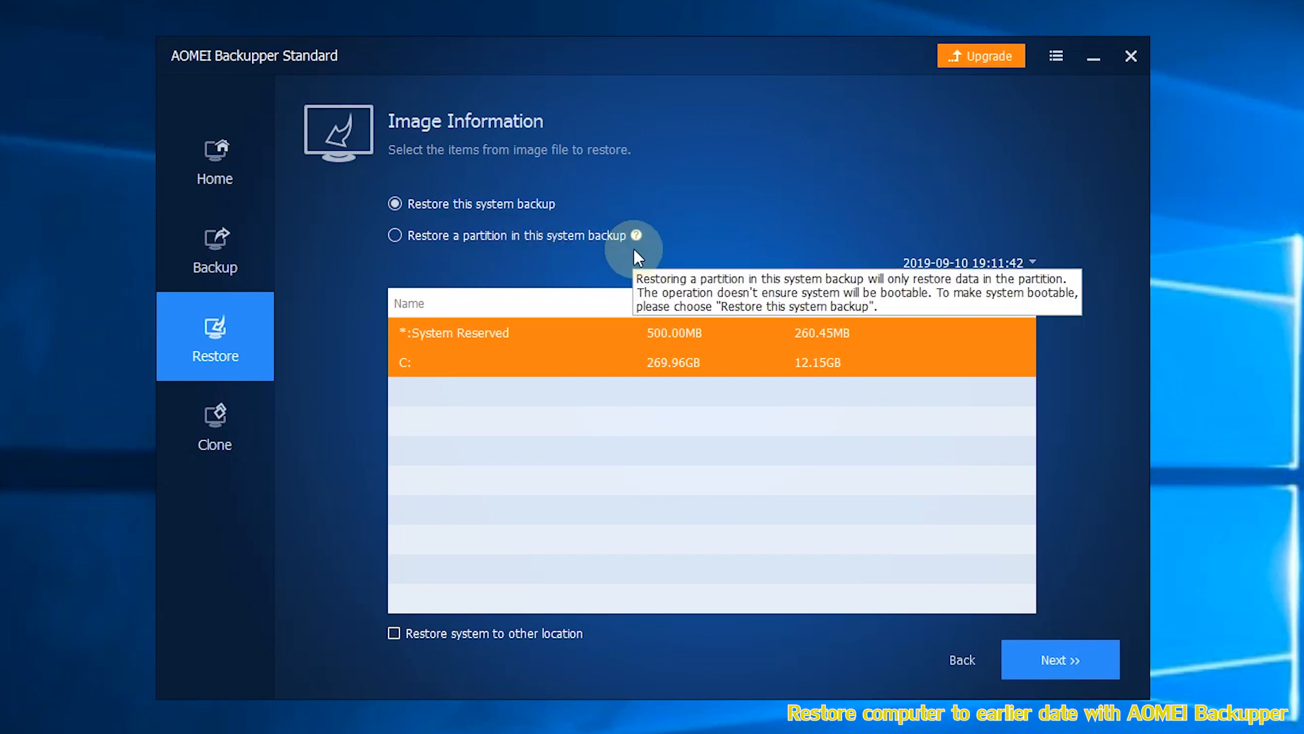
- Restore the whole system backup to C: and System Reserved, starting the restore
click(1060, 659)
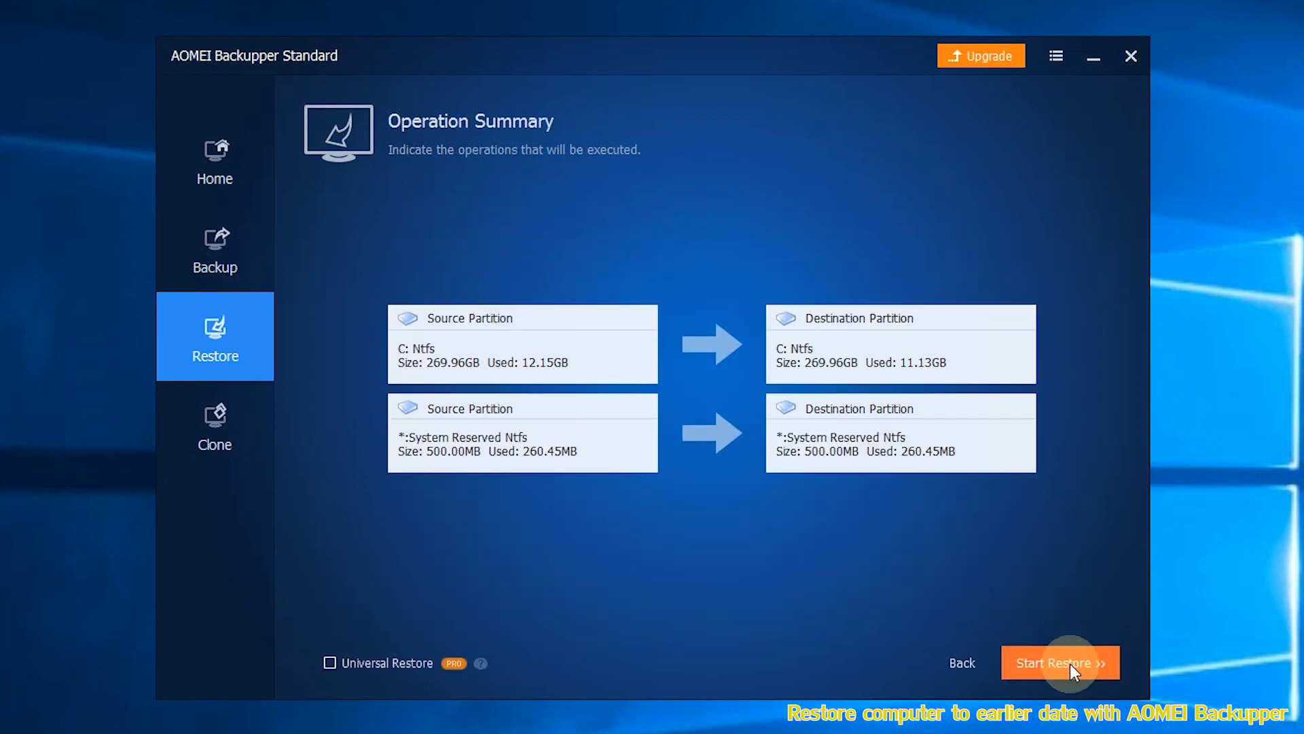
click(1060, 663)
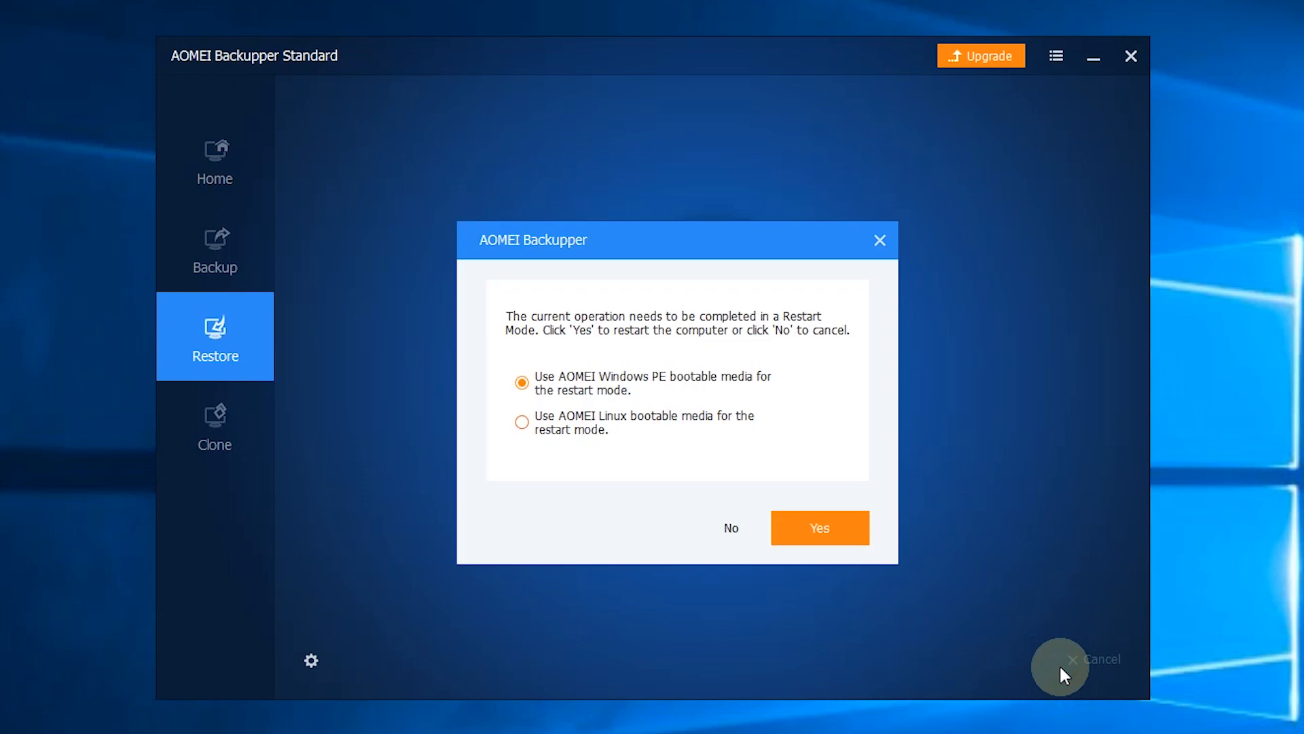
- Confirm restart mode using AOMEI Windows PE bootable media so preparation begins
click(819, 527)
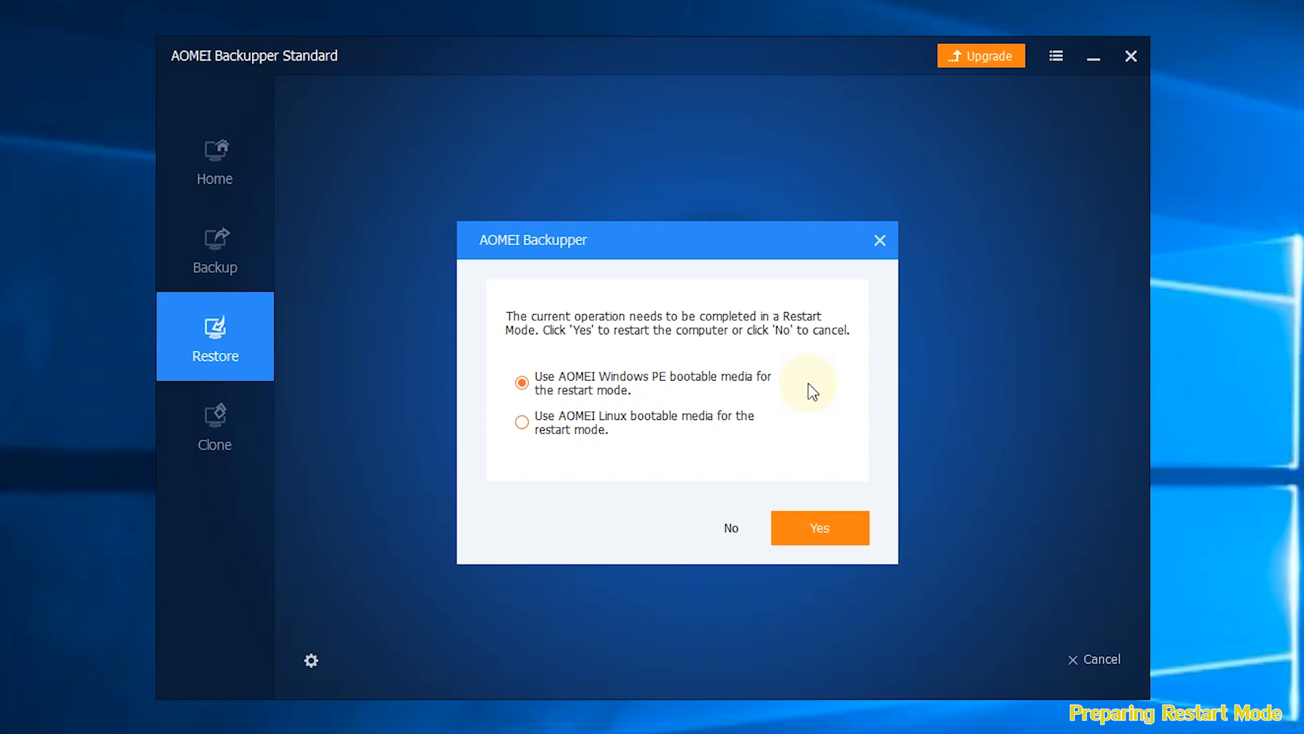
click(820, 527)
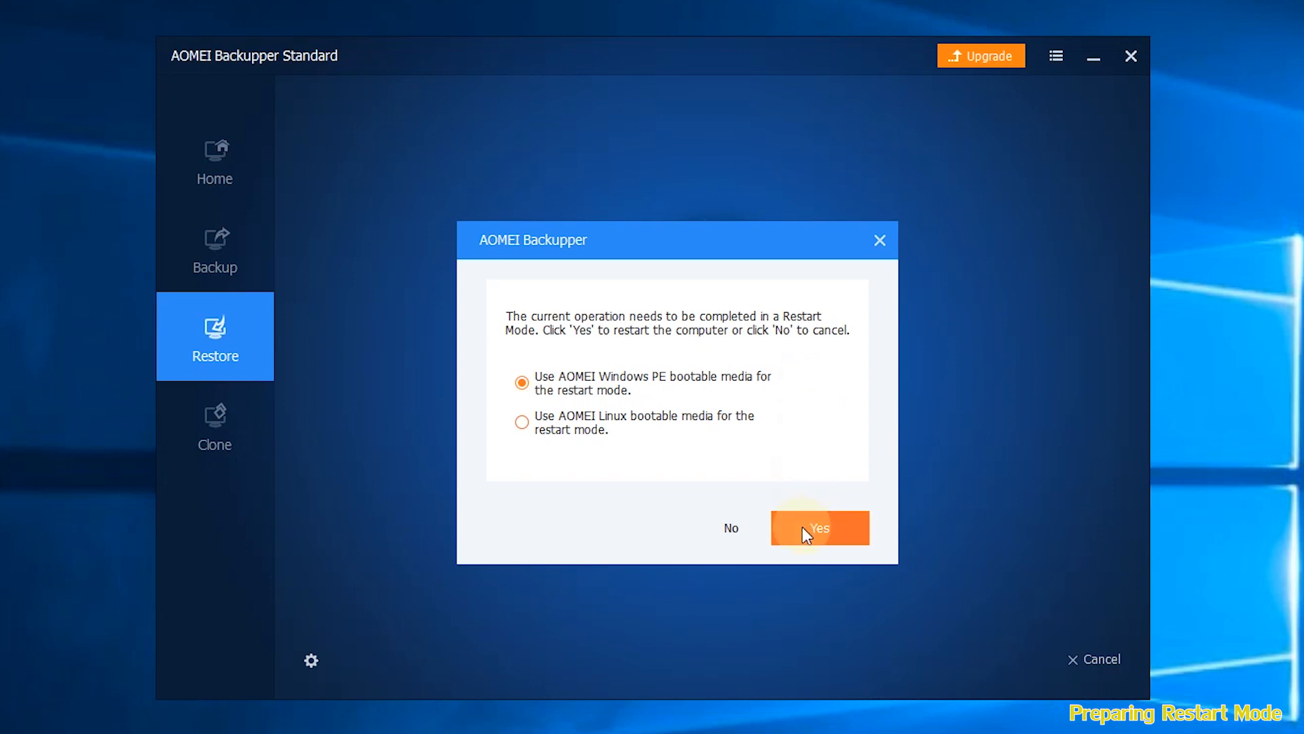
click(820, 528)
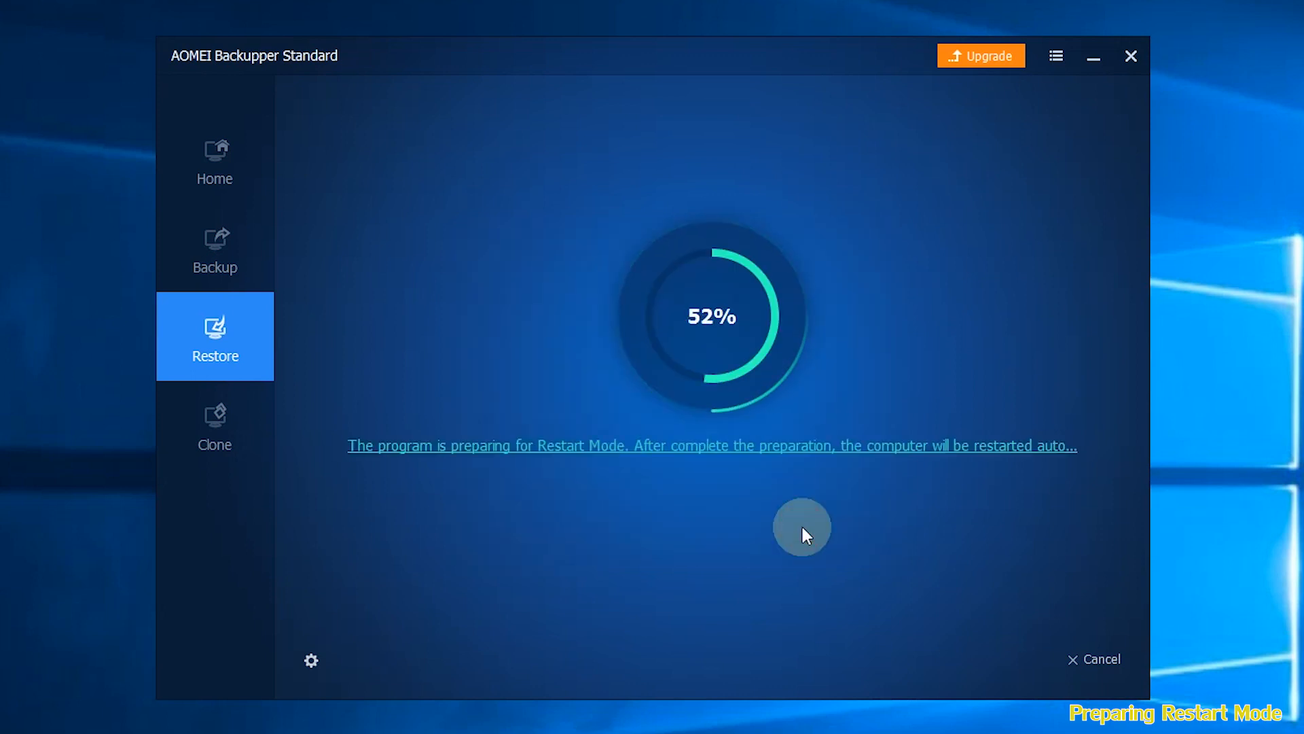